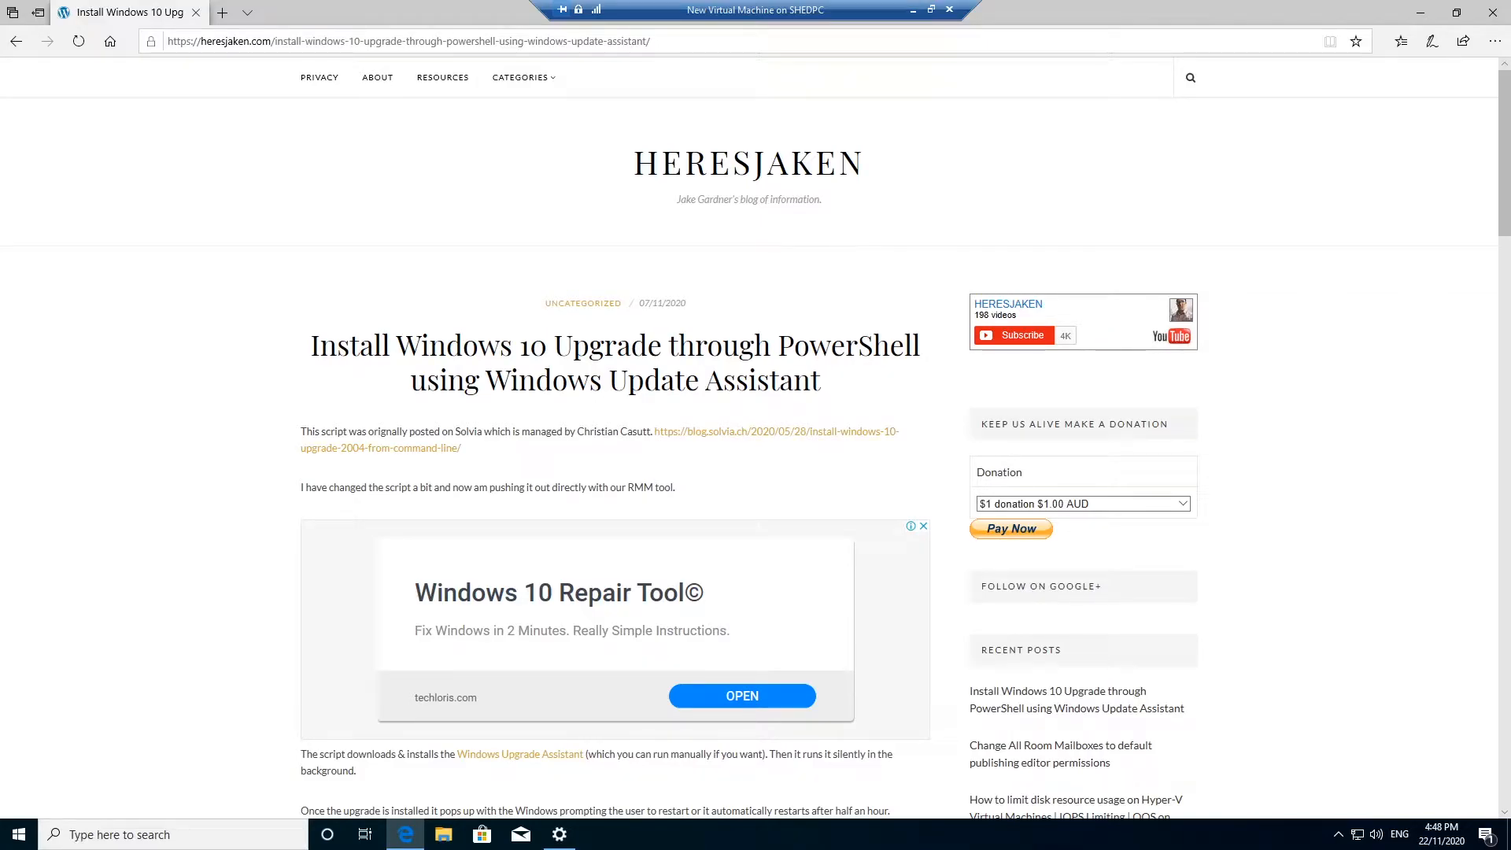
mouse_move(567, 495)
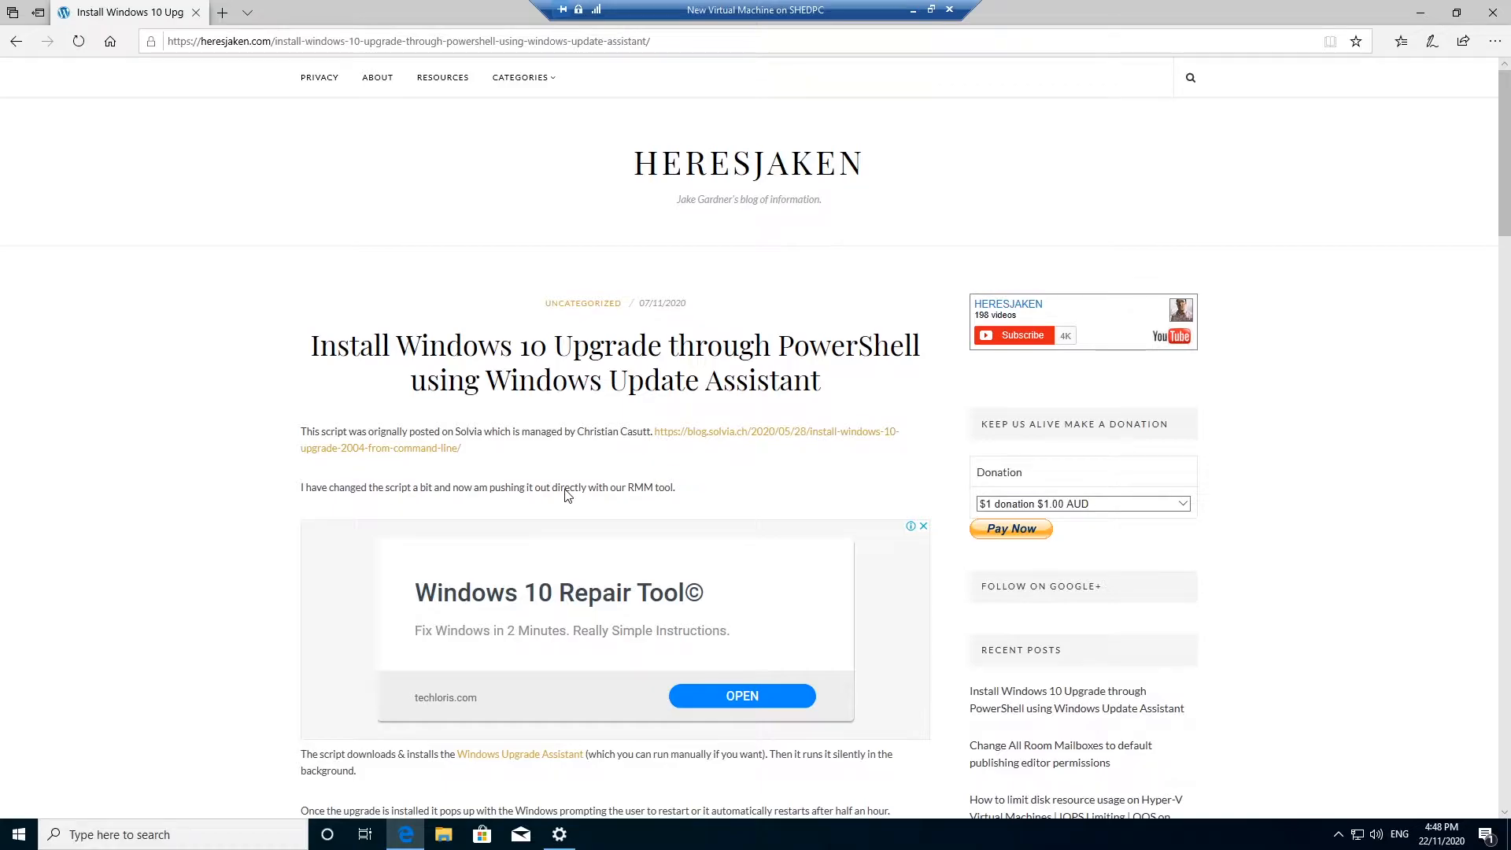
mouse_move(493, 354)
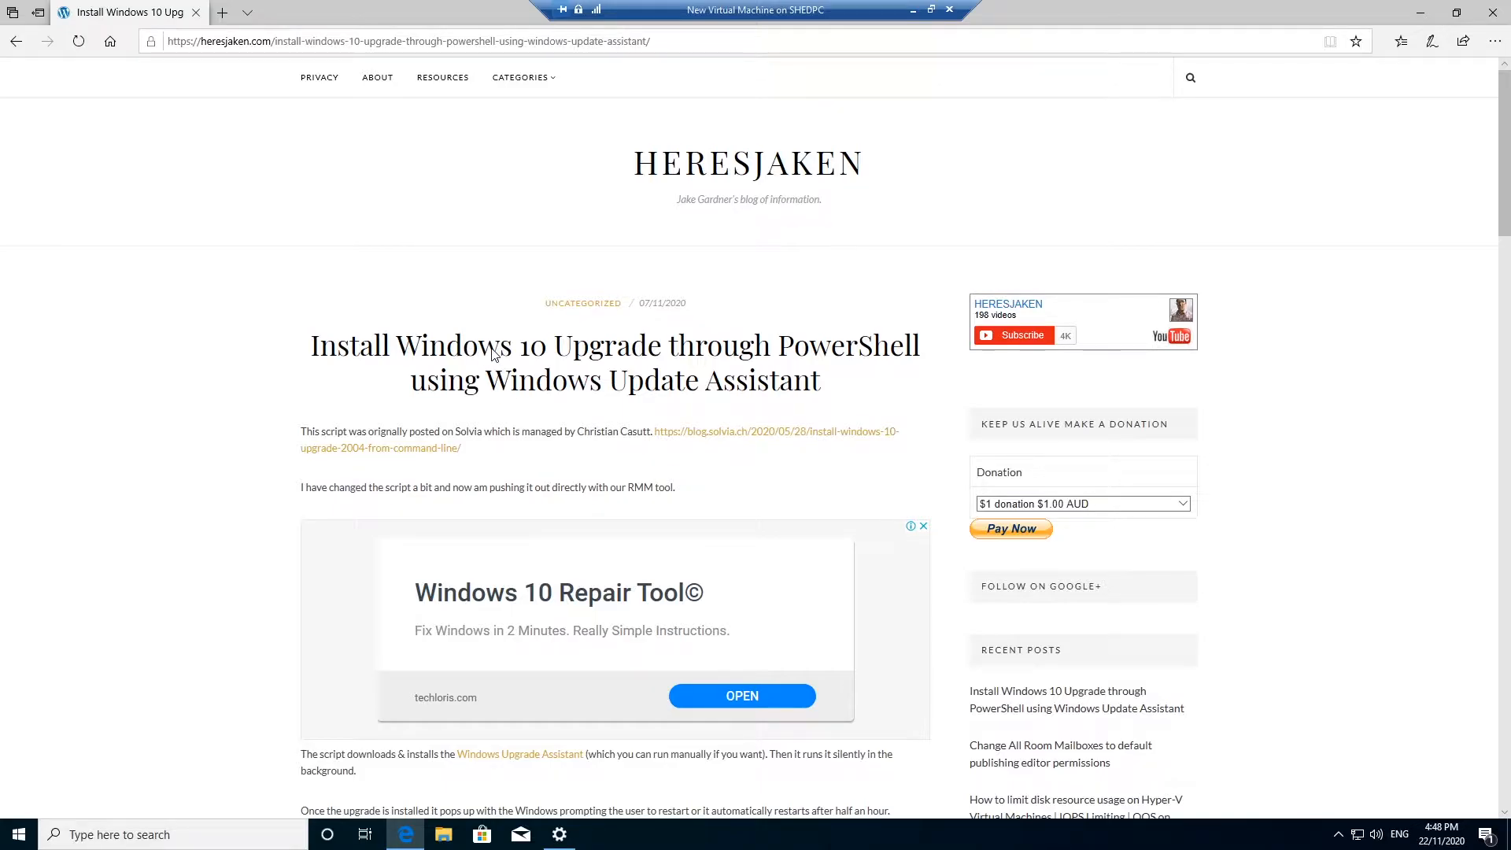
mouse_move(640, 364)
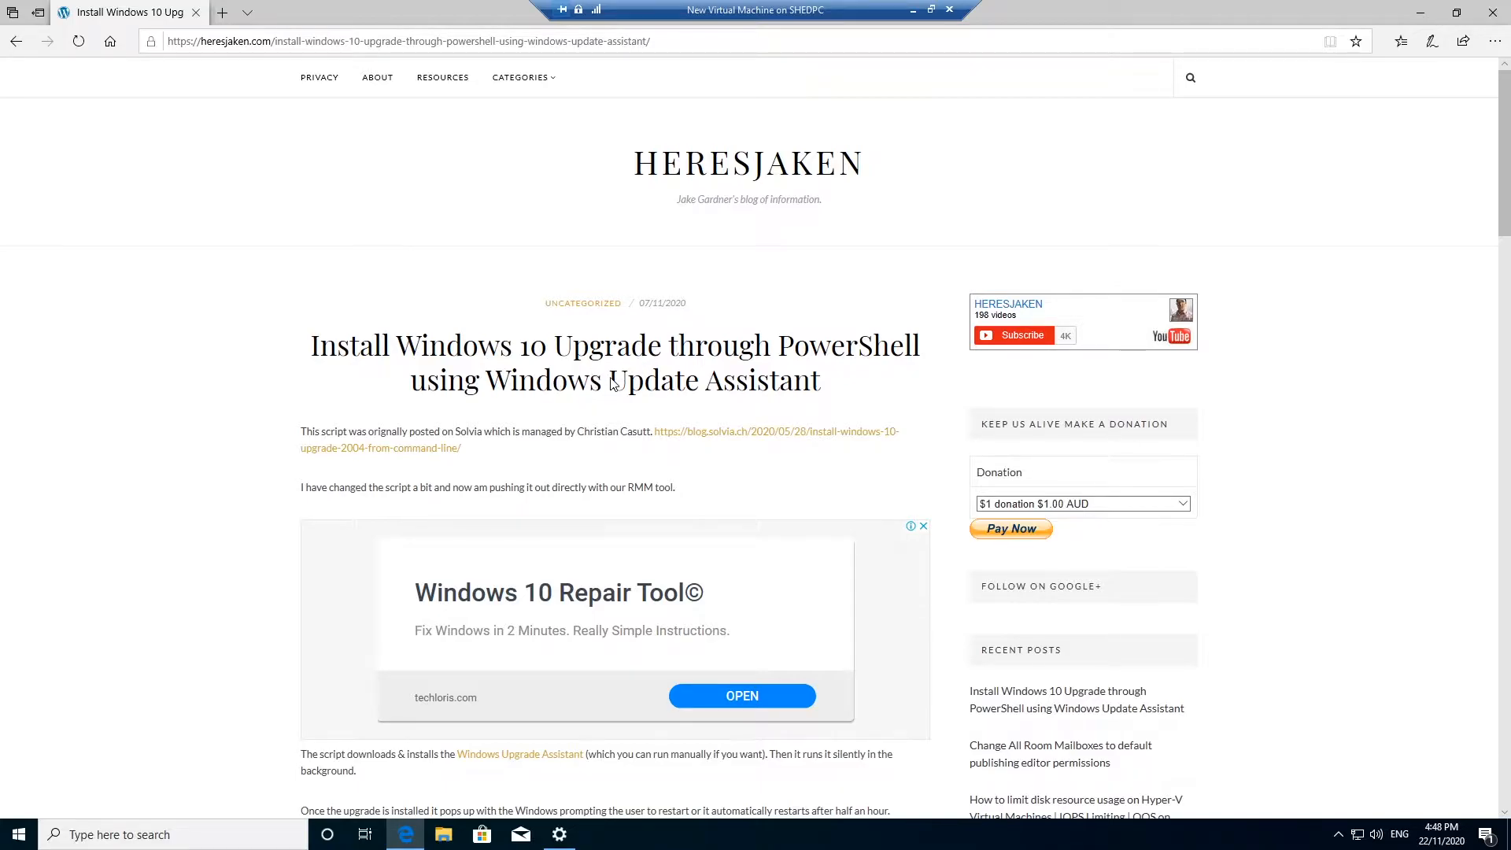
mouse_move(112, 820)
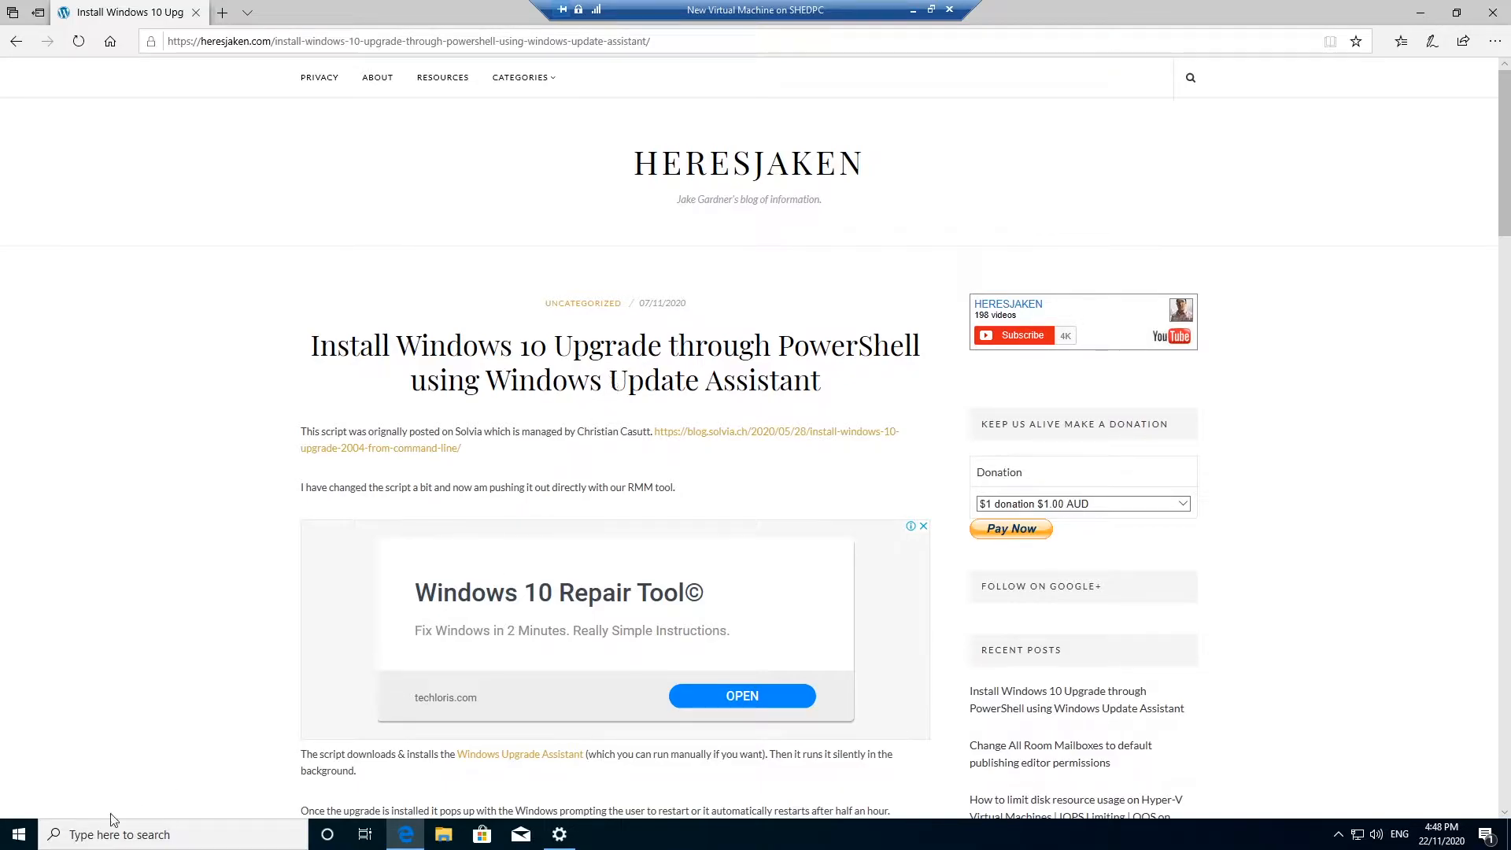
- Check the About page in Settings showing Windows 10 Pro version 1903
click(559, 834)
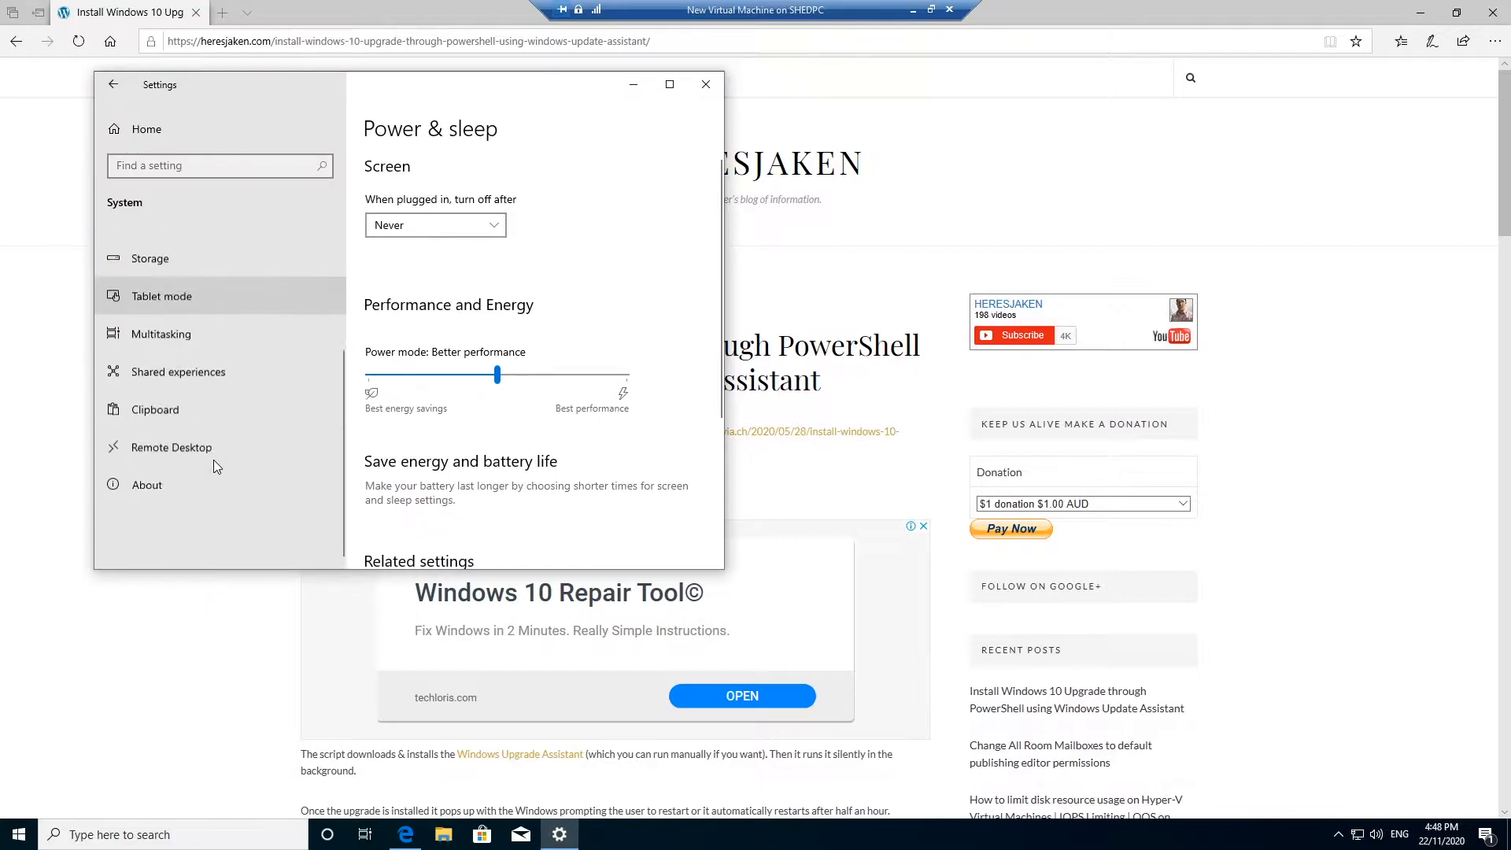
click(147, 485)
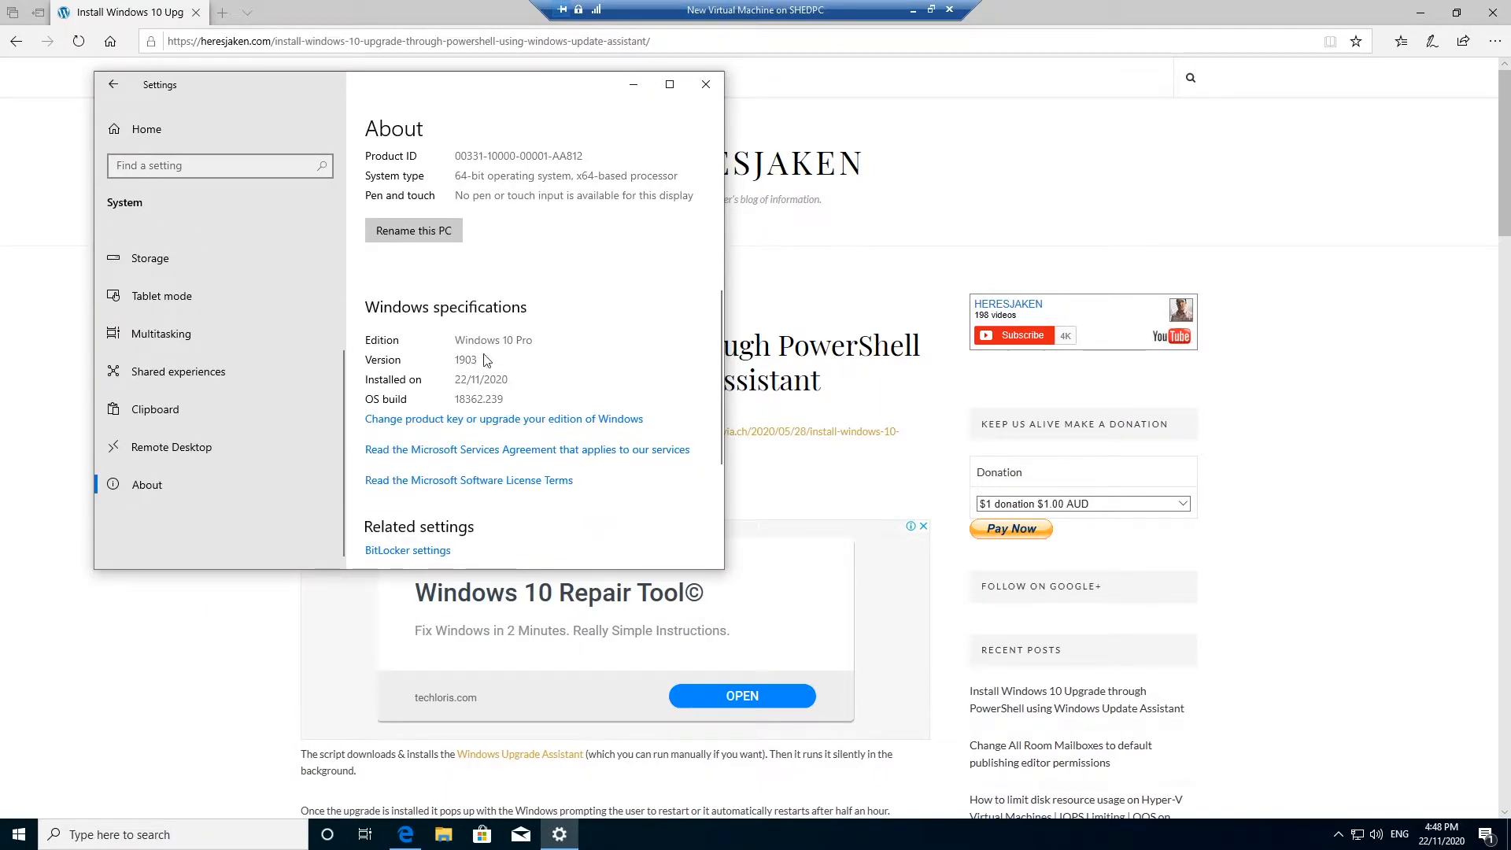
scroll(down, 3)
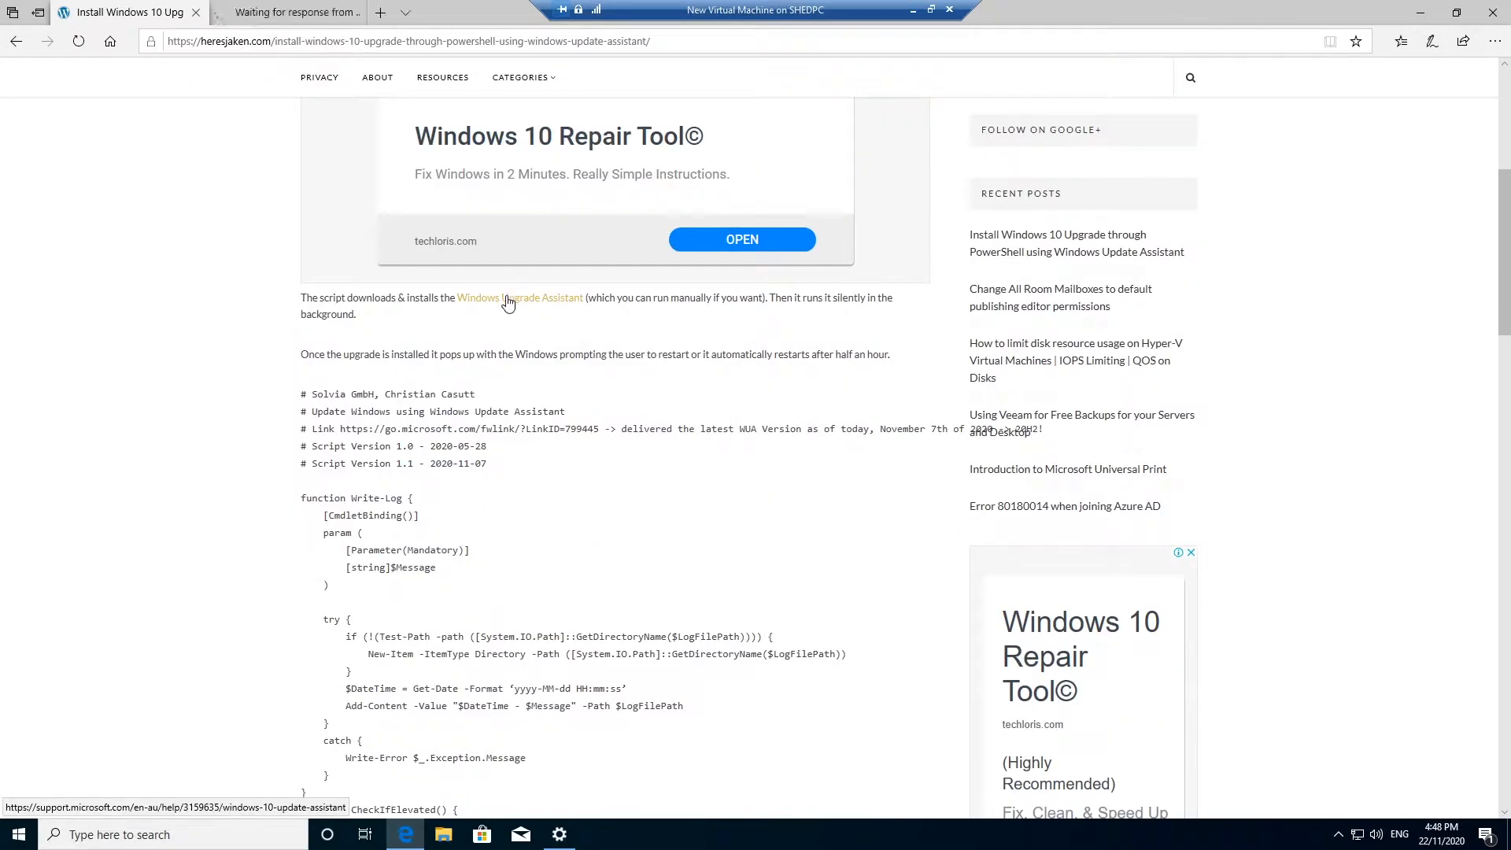
- View the Windows 10 Update Assistant support article, then go back to the blog post
click(520, 297)
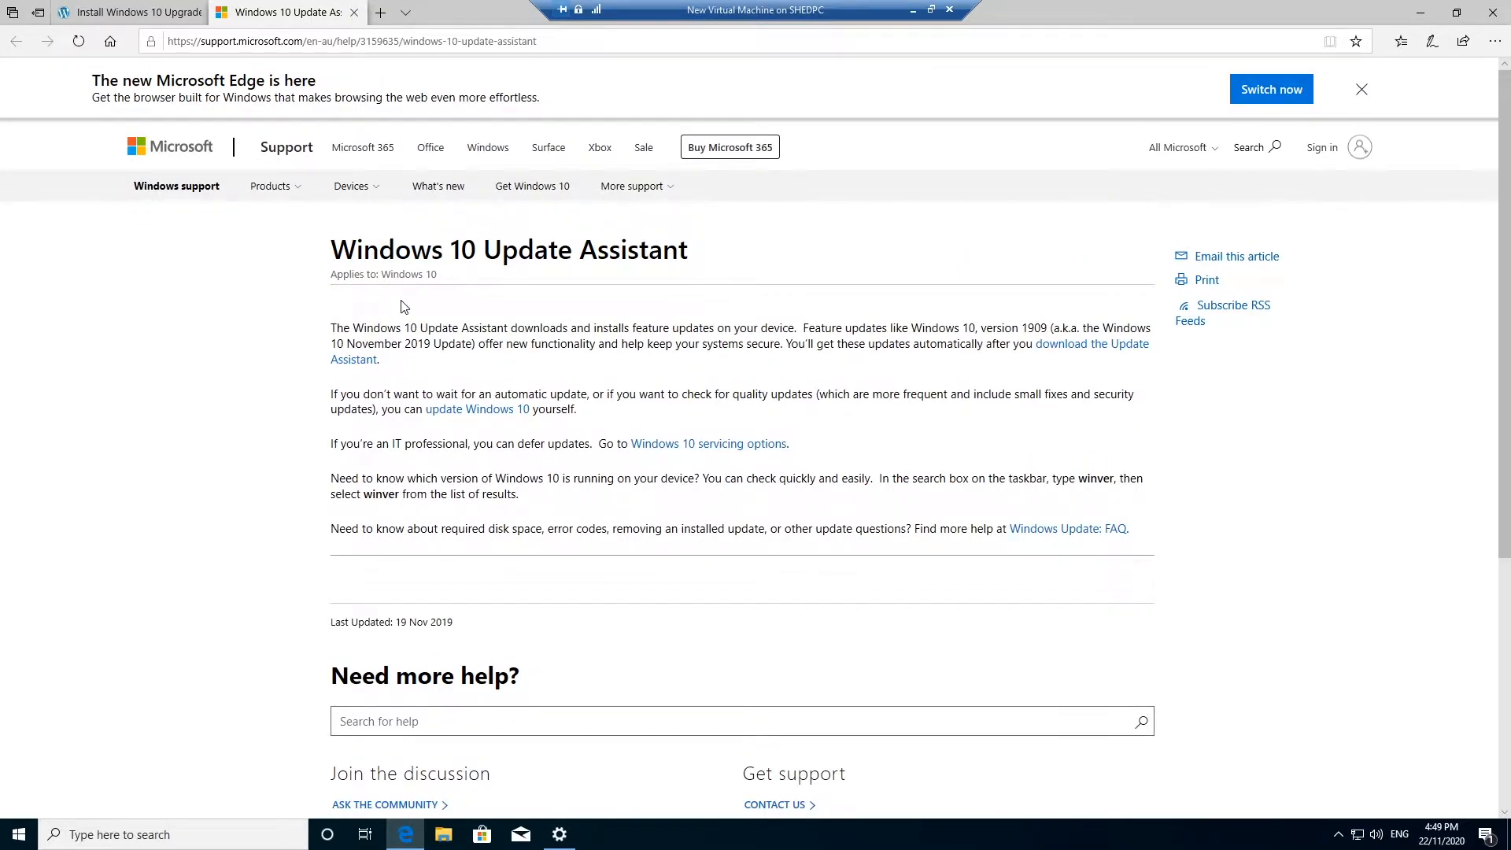
mouse_move(250, 89)
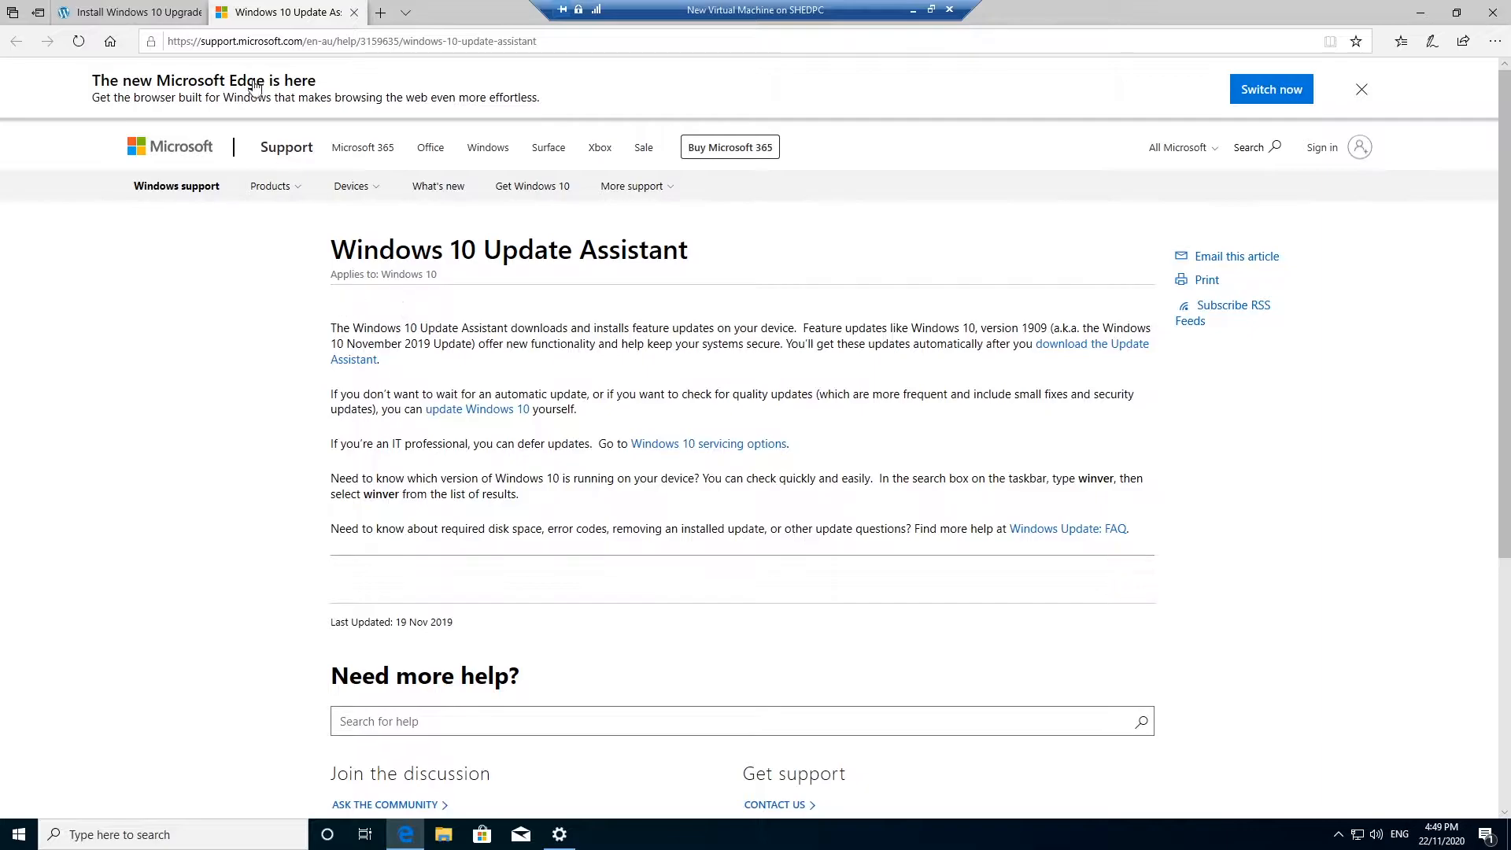
click(122, 12)
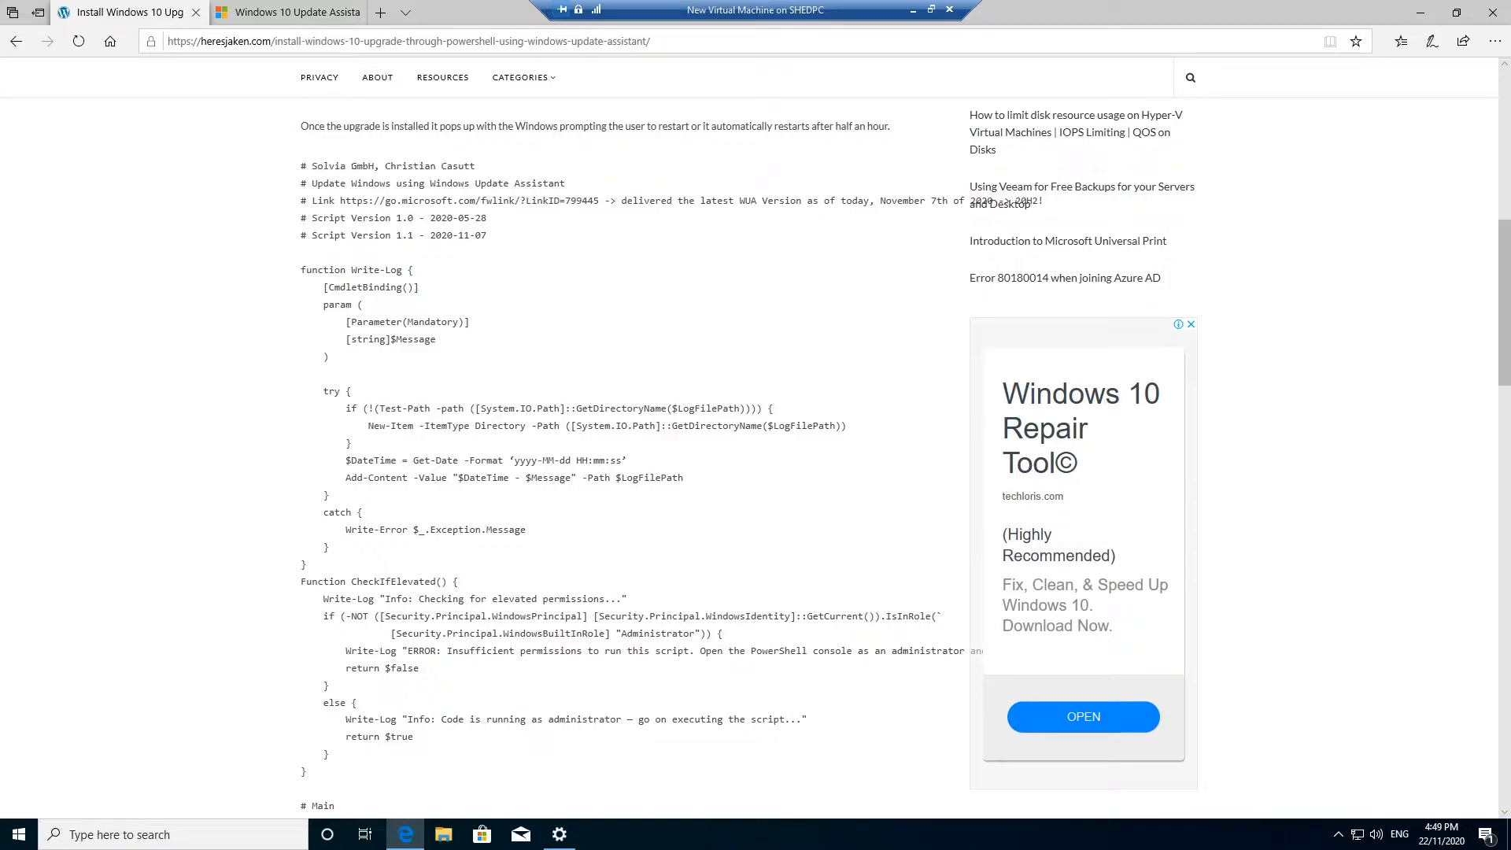
- Highlight the full PowerShell upgrade script and bring up the Start button's quick-access menu
drag(301, 164, 399, 218)
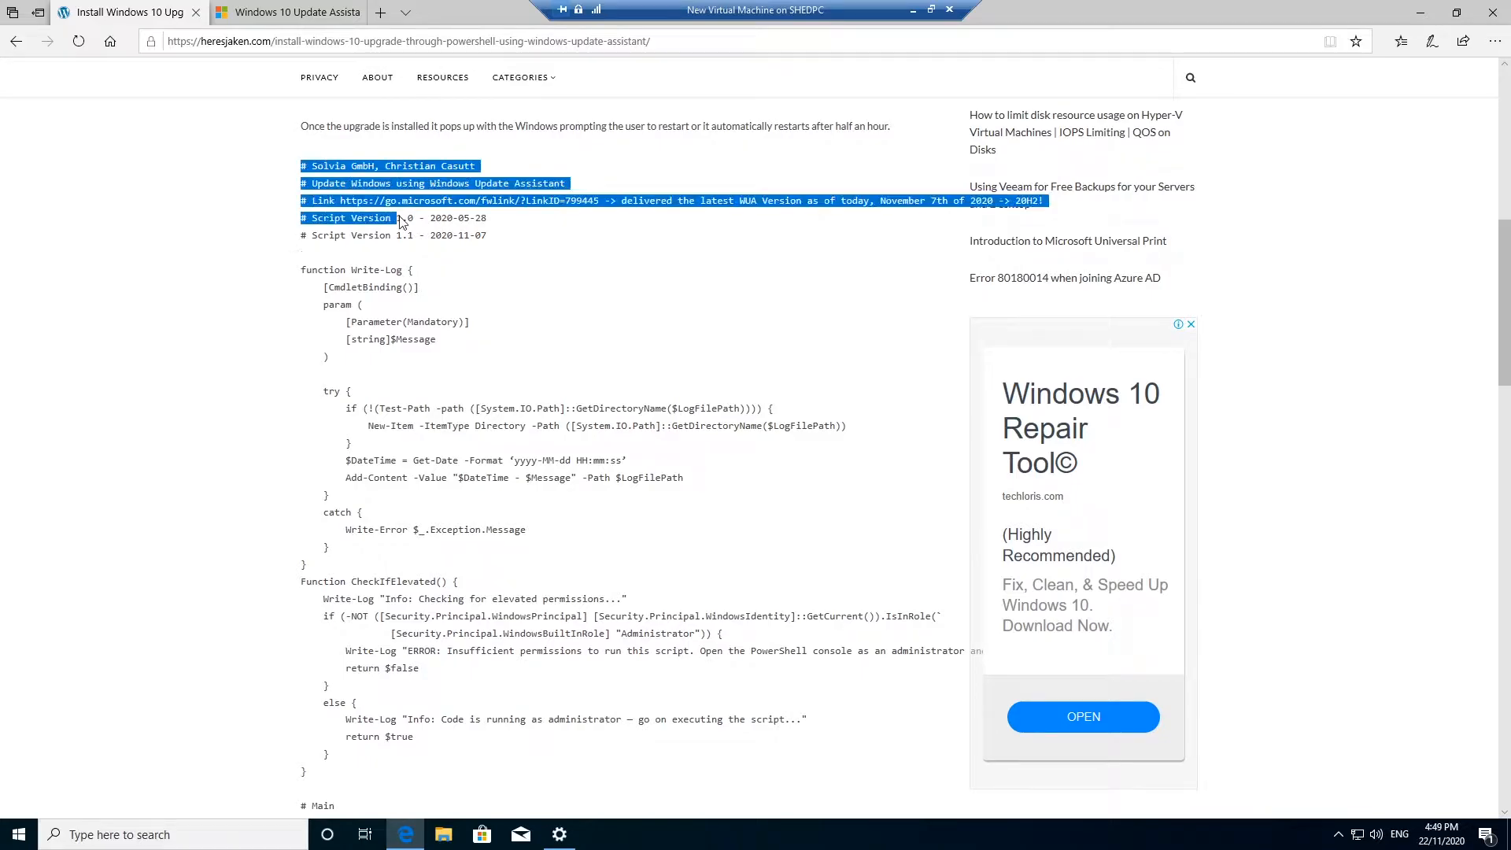
scroll(down, 3)
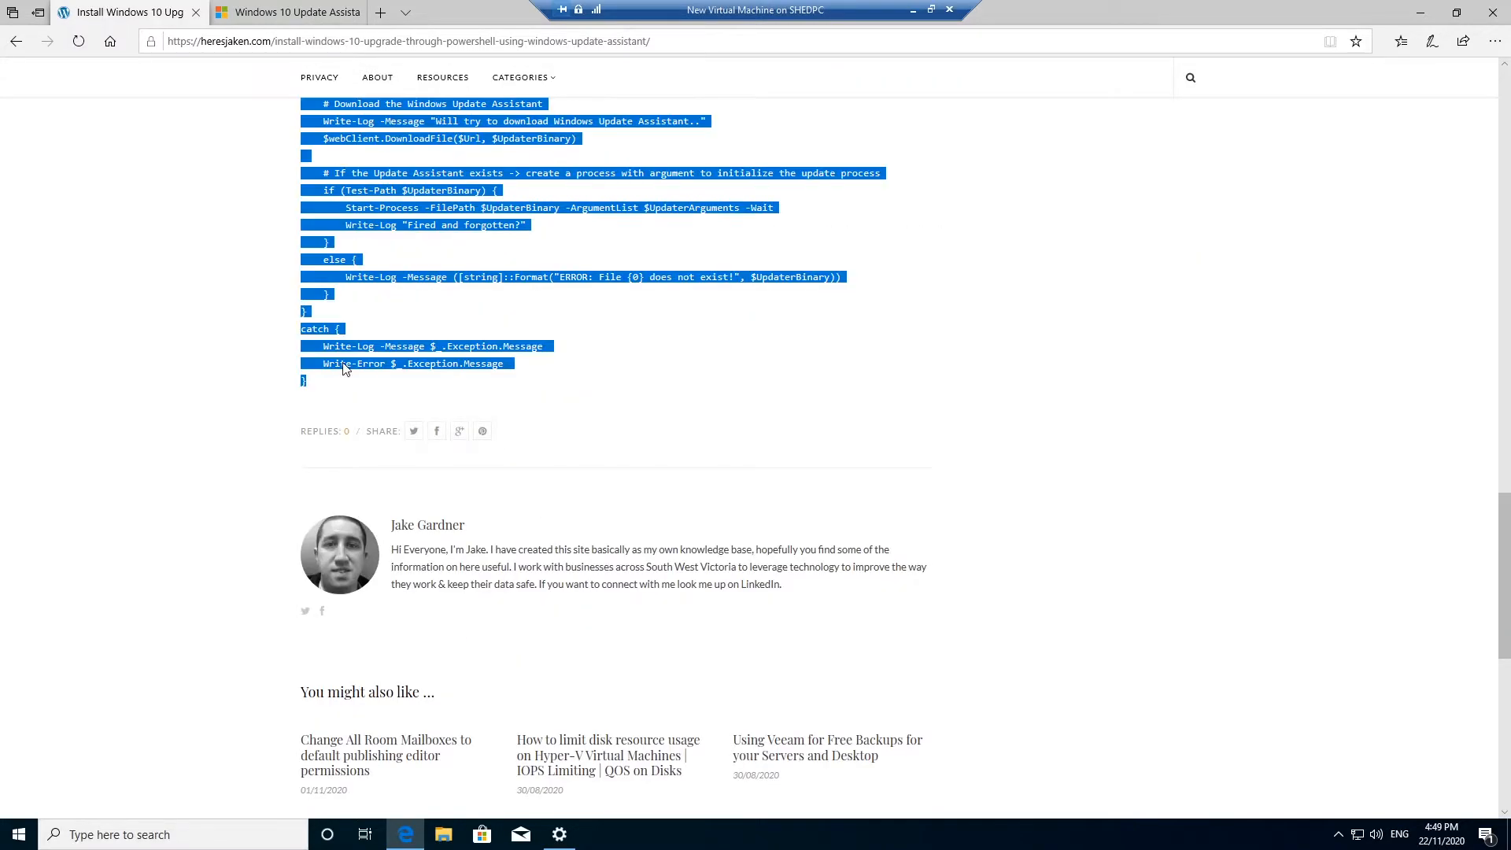
right_click(18, 833)
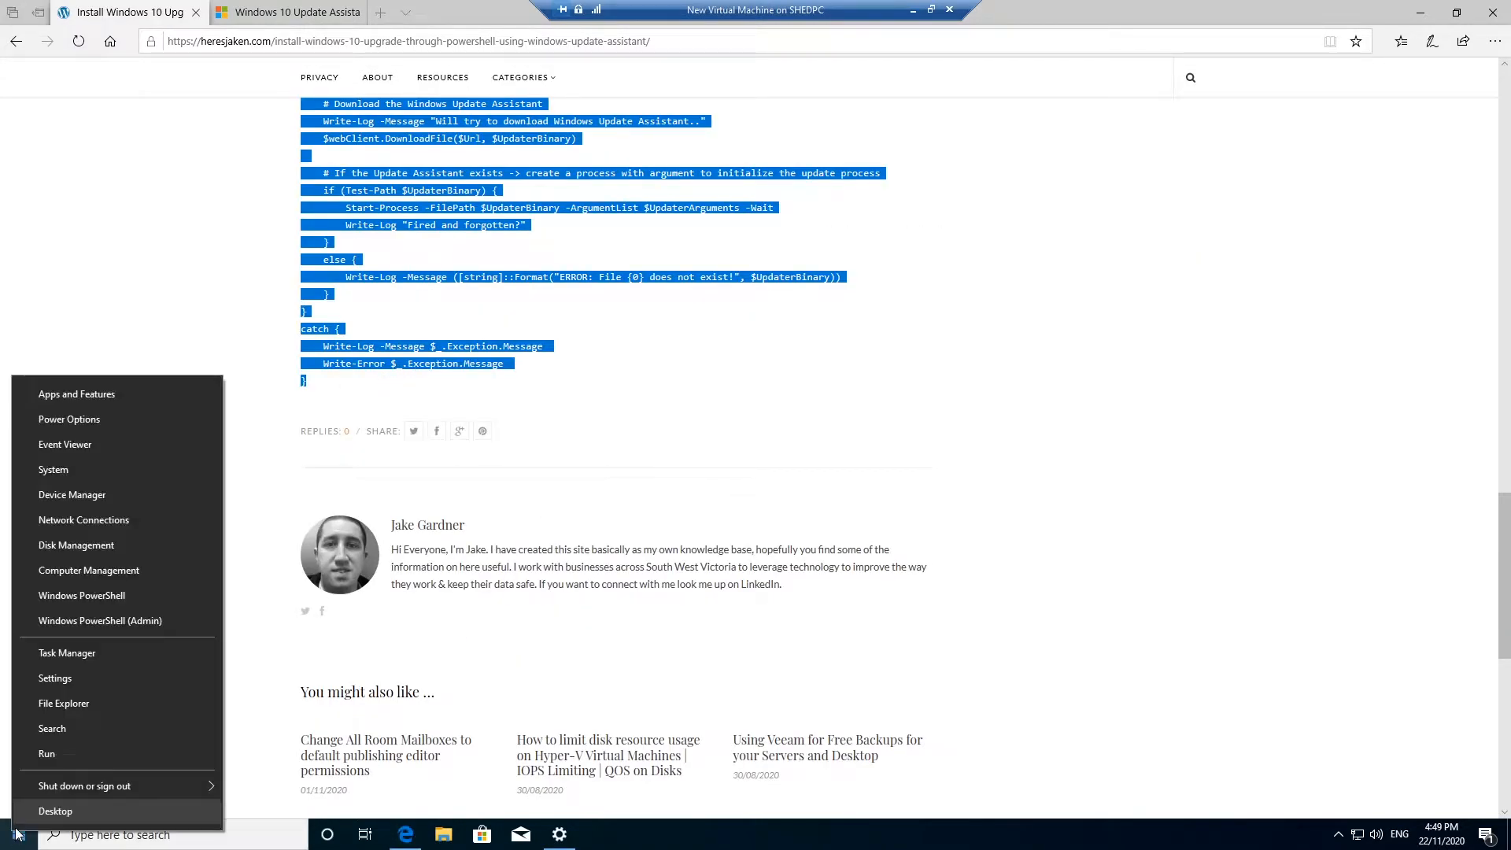
- Launch an elevated Windows PowerShell and expand Task Manager to its full details view
click(100, 621)
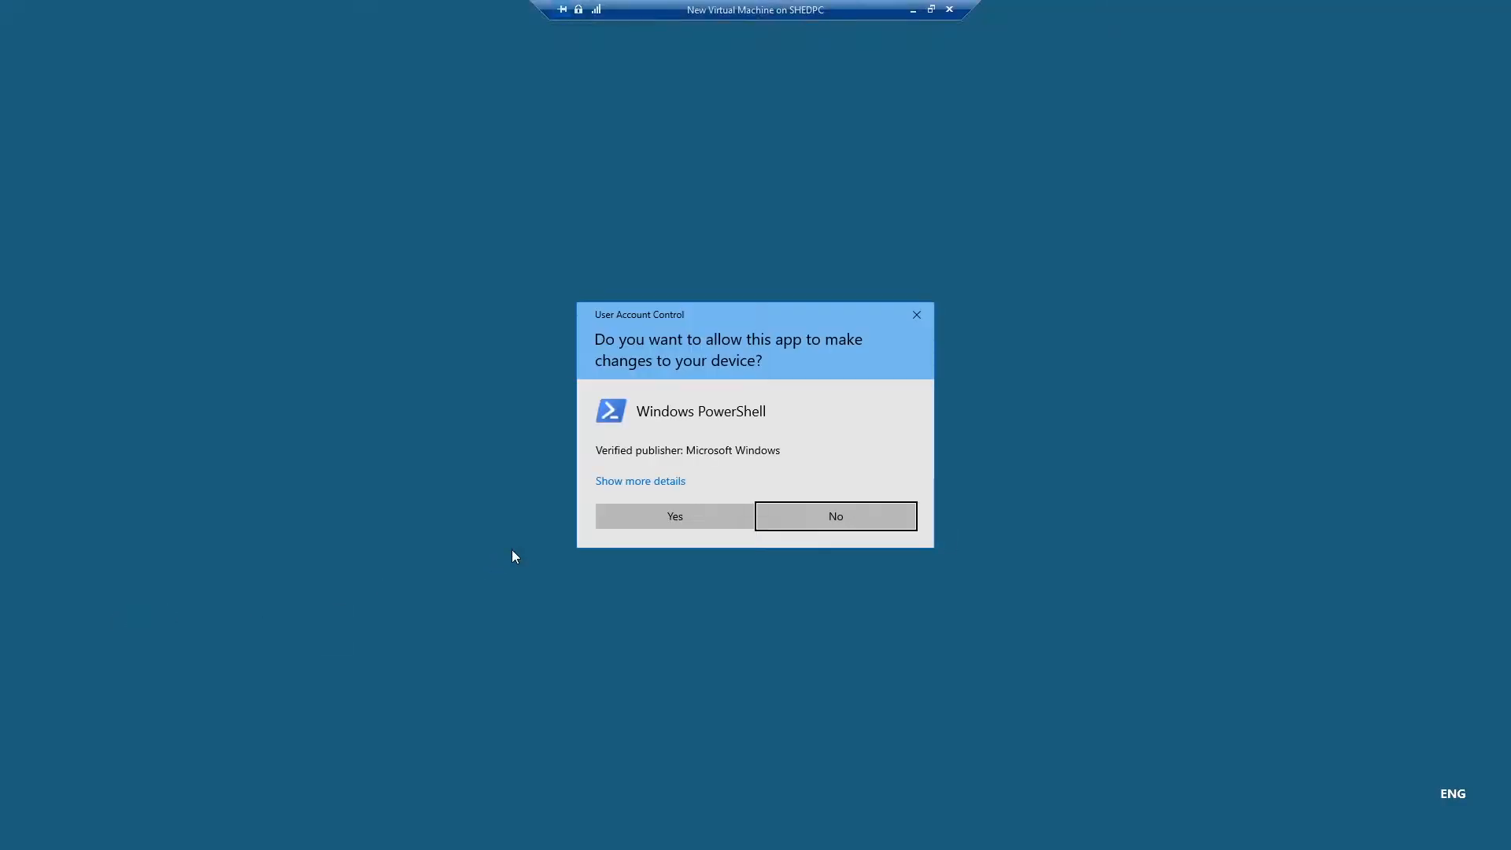
click(675, 517)
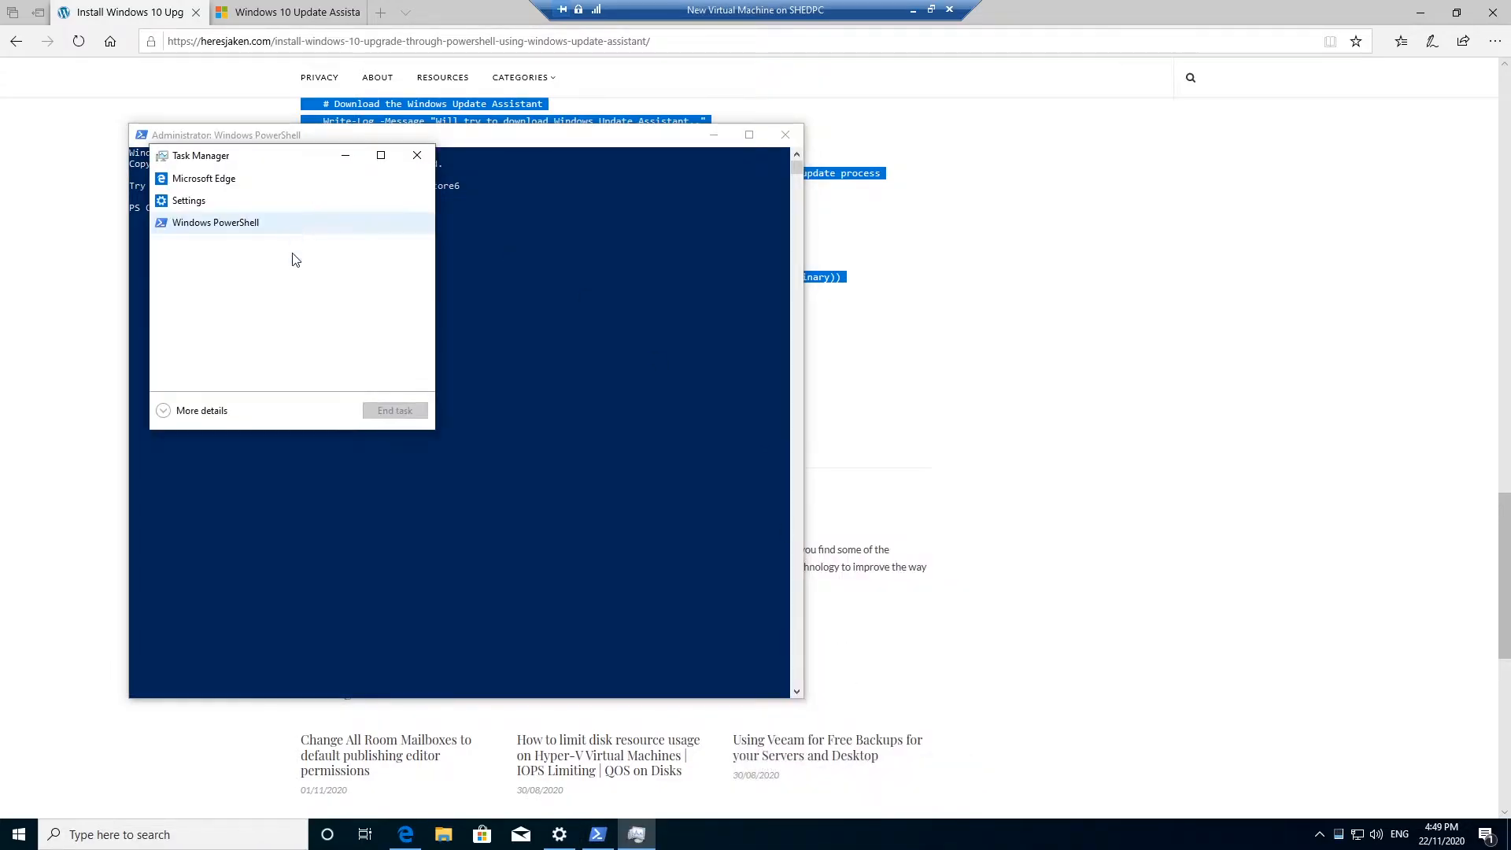
click(201, 410)
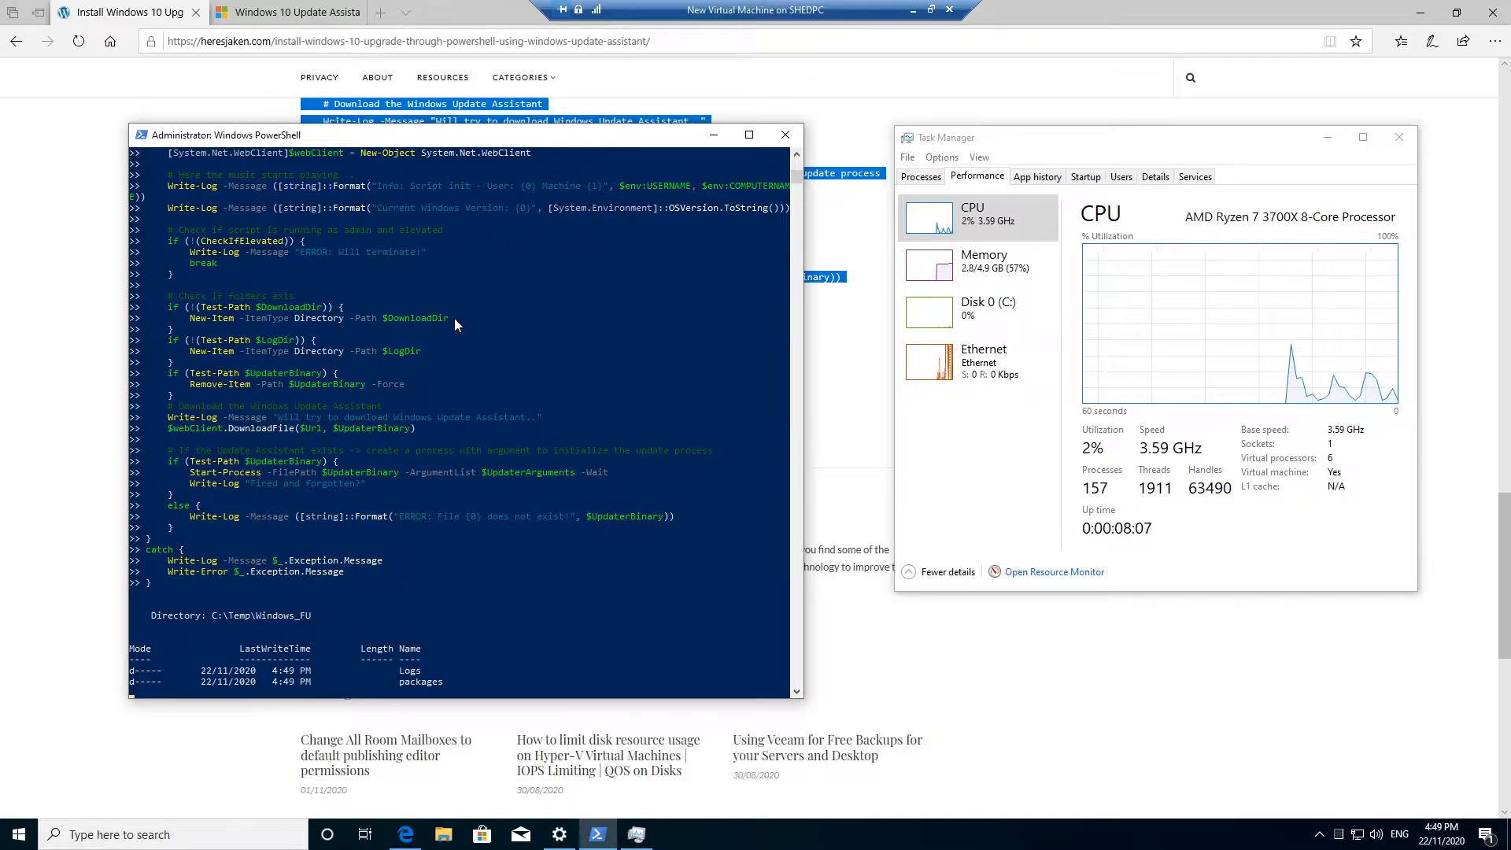
- Inspect Ethernet throughput and the Windows 10 Update Assistant process in Task Manager
click(984, 361)
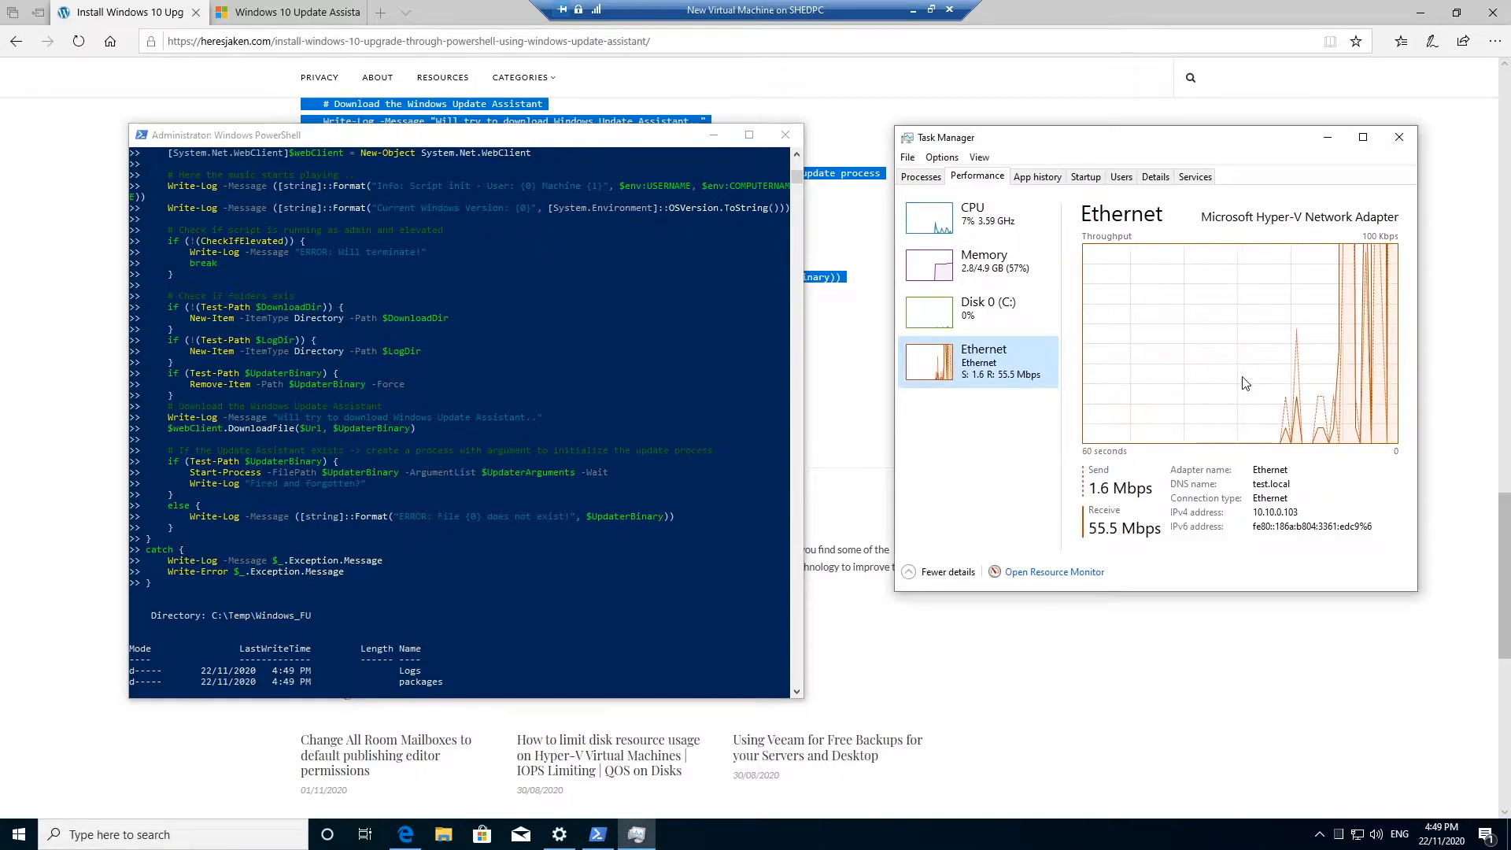
mouse_move(1016, 398)
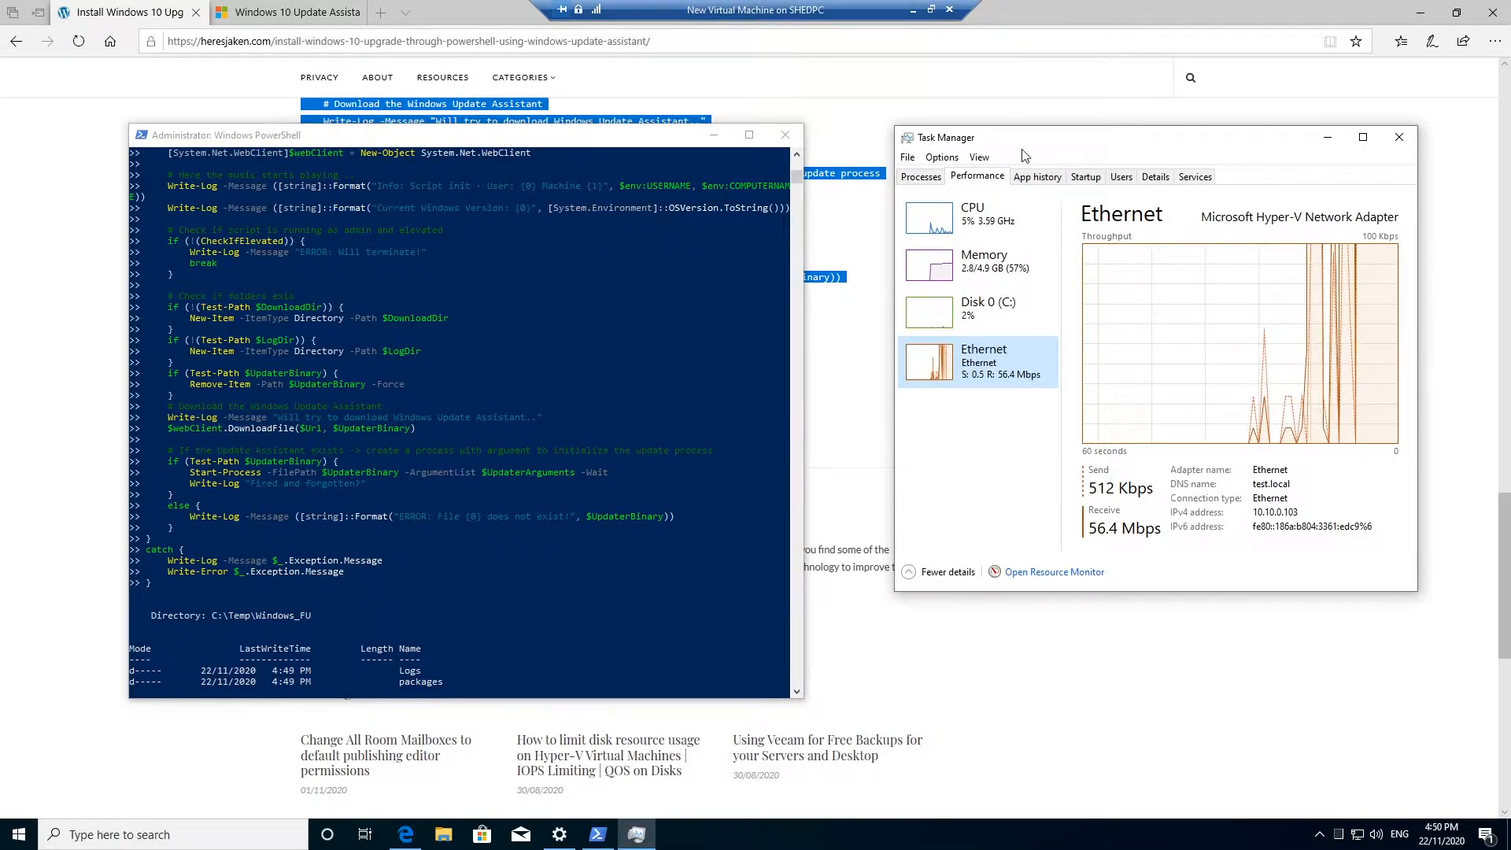
click(921, 175)
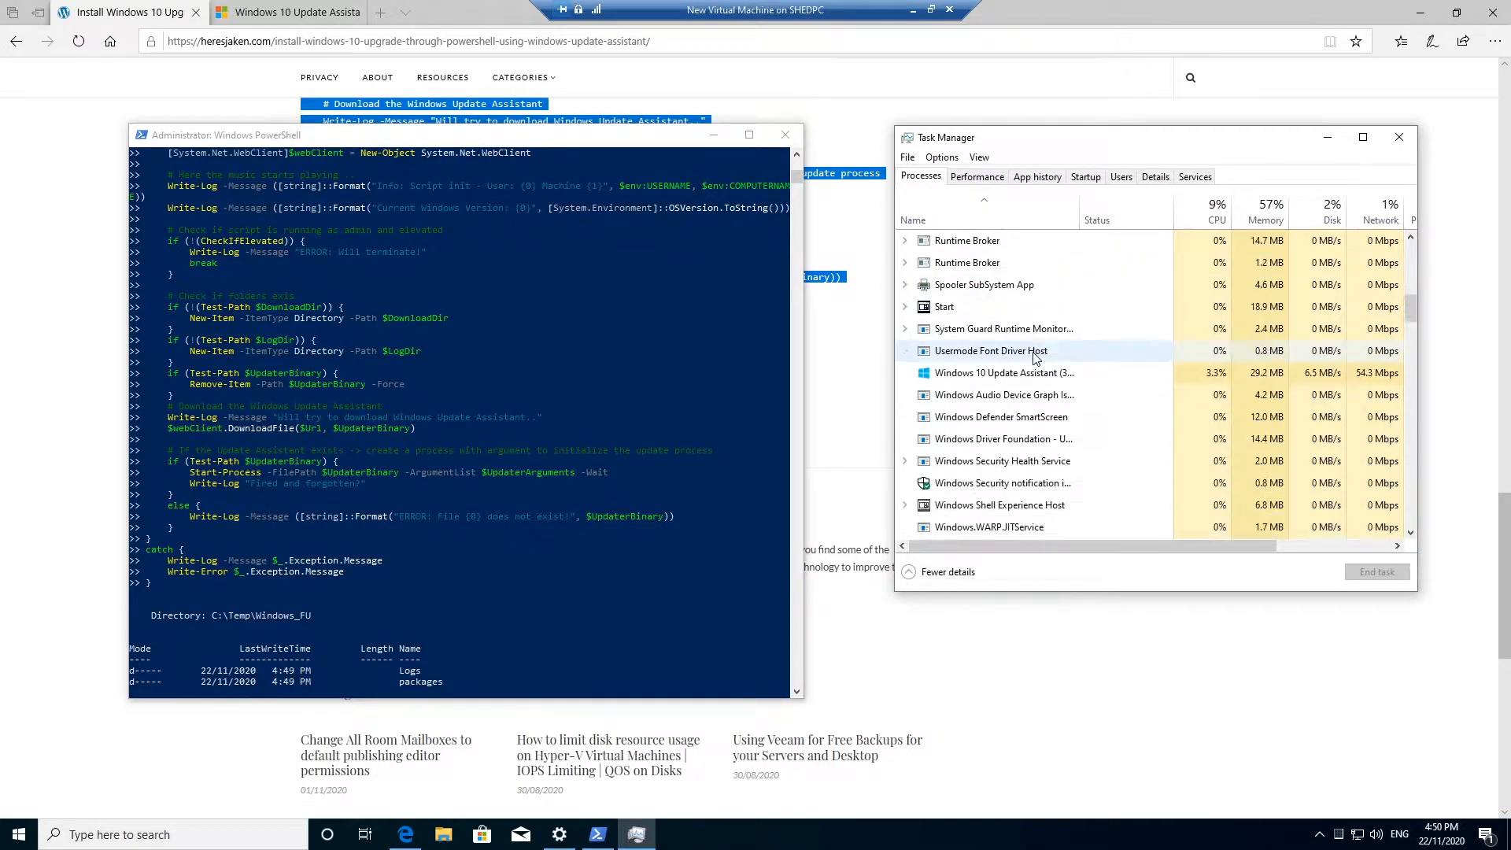
click(1005, 397)
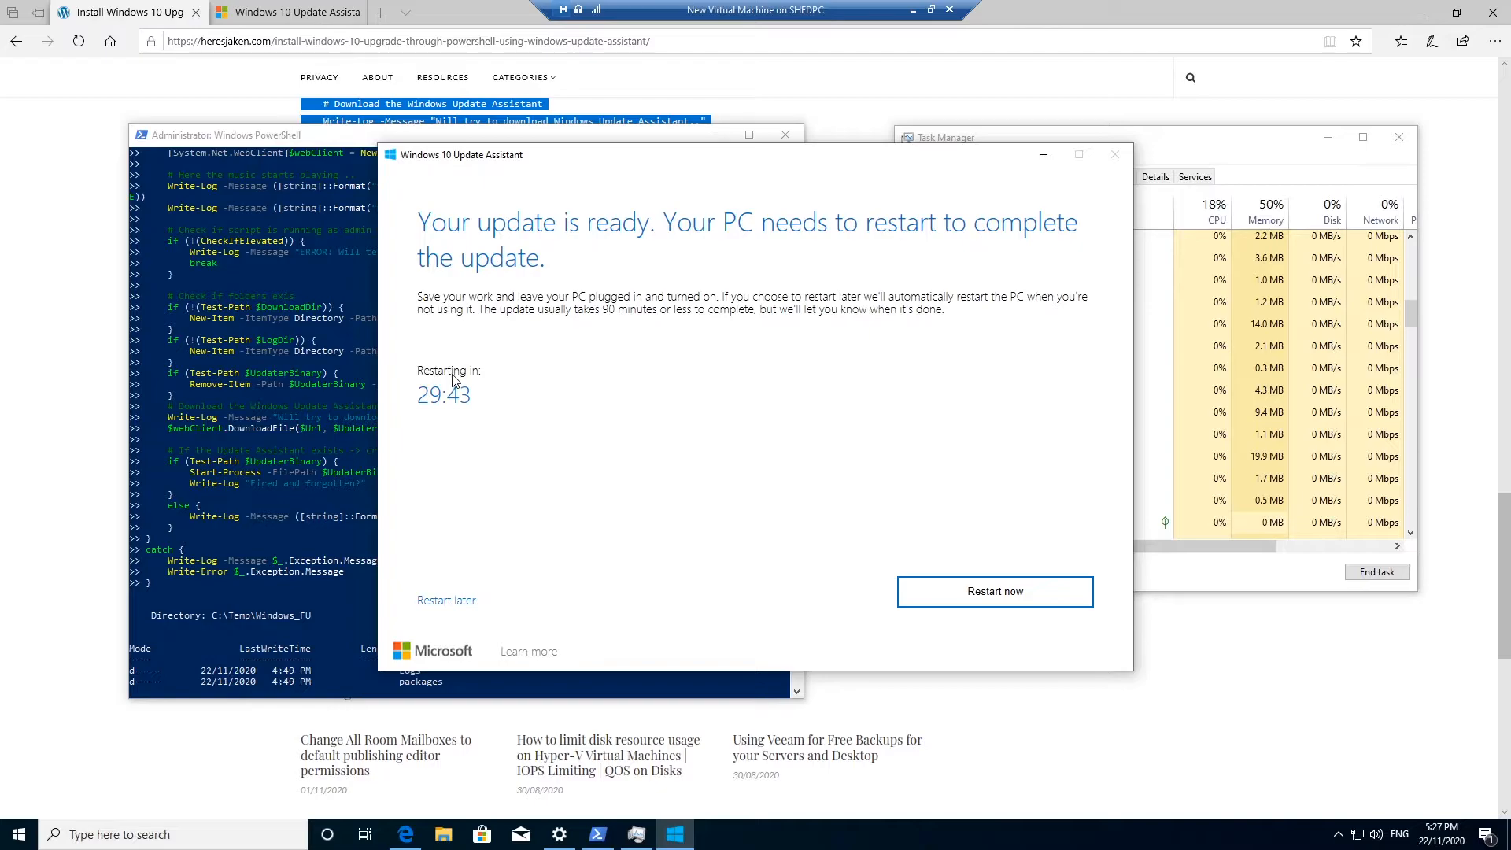
mouse_move(860, 236)
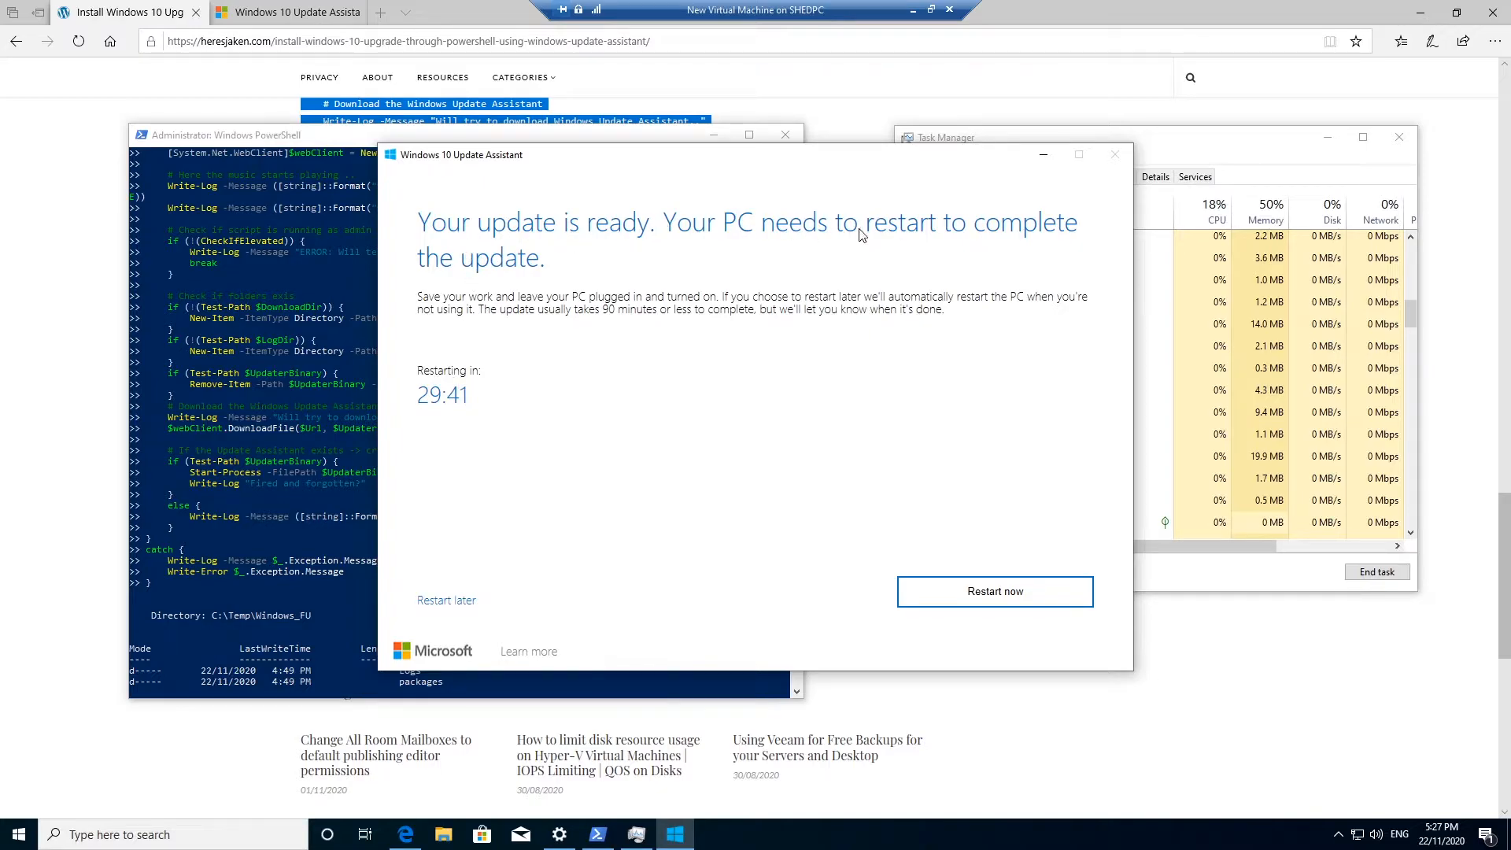
mouse_move(869, 474)
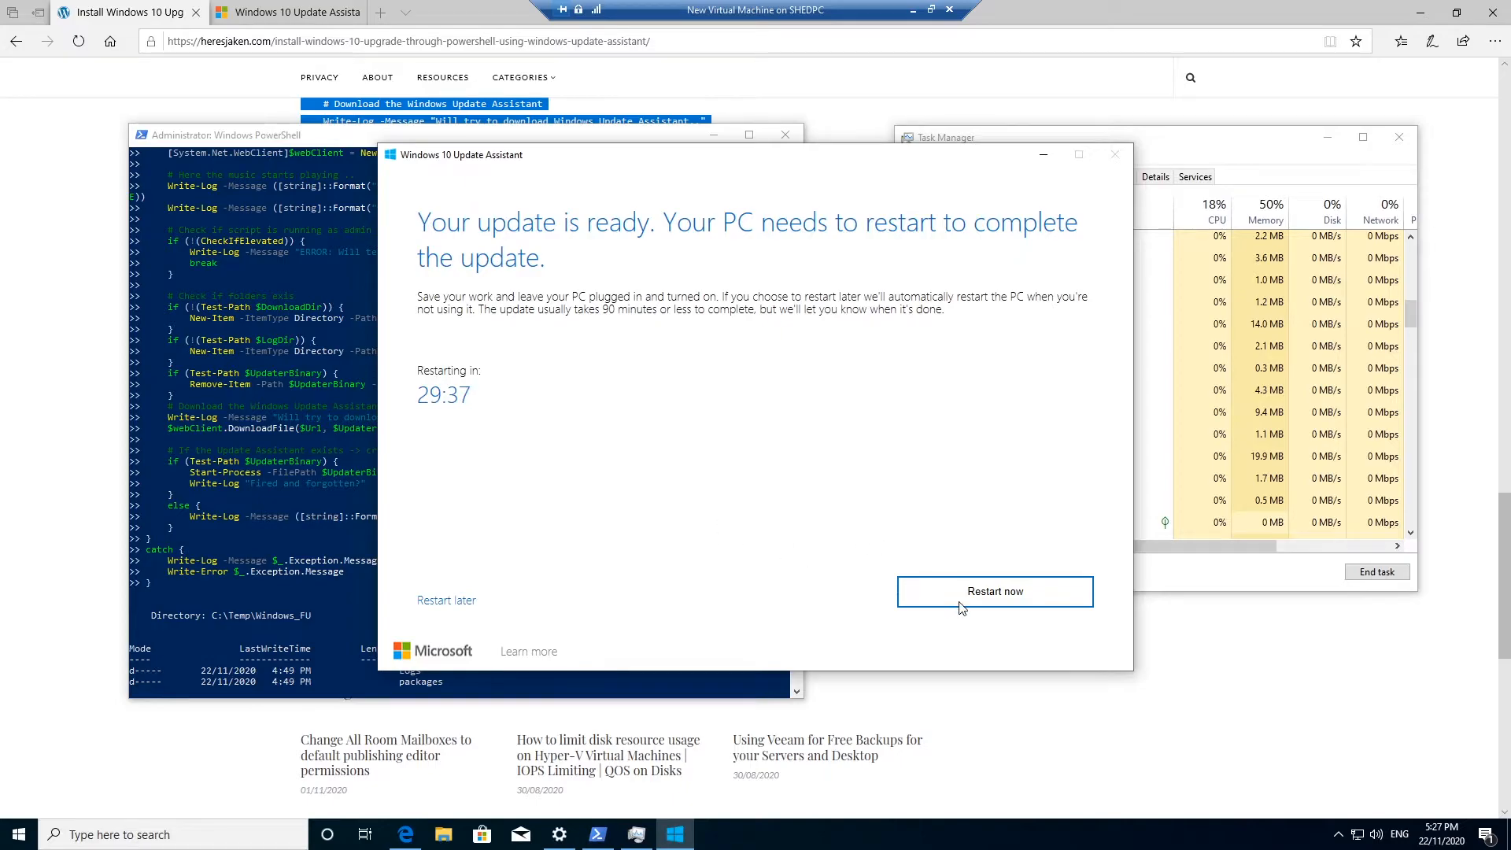
mouse_move(467, 601)
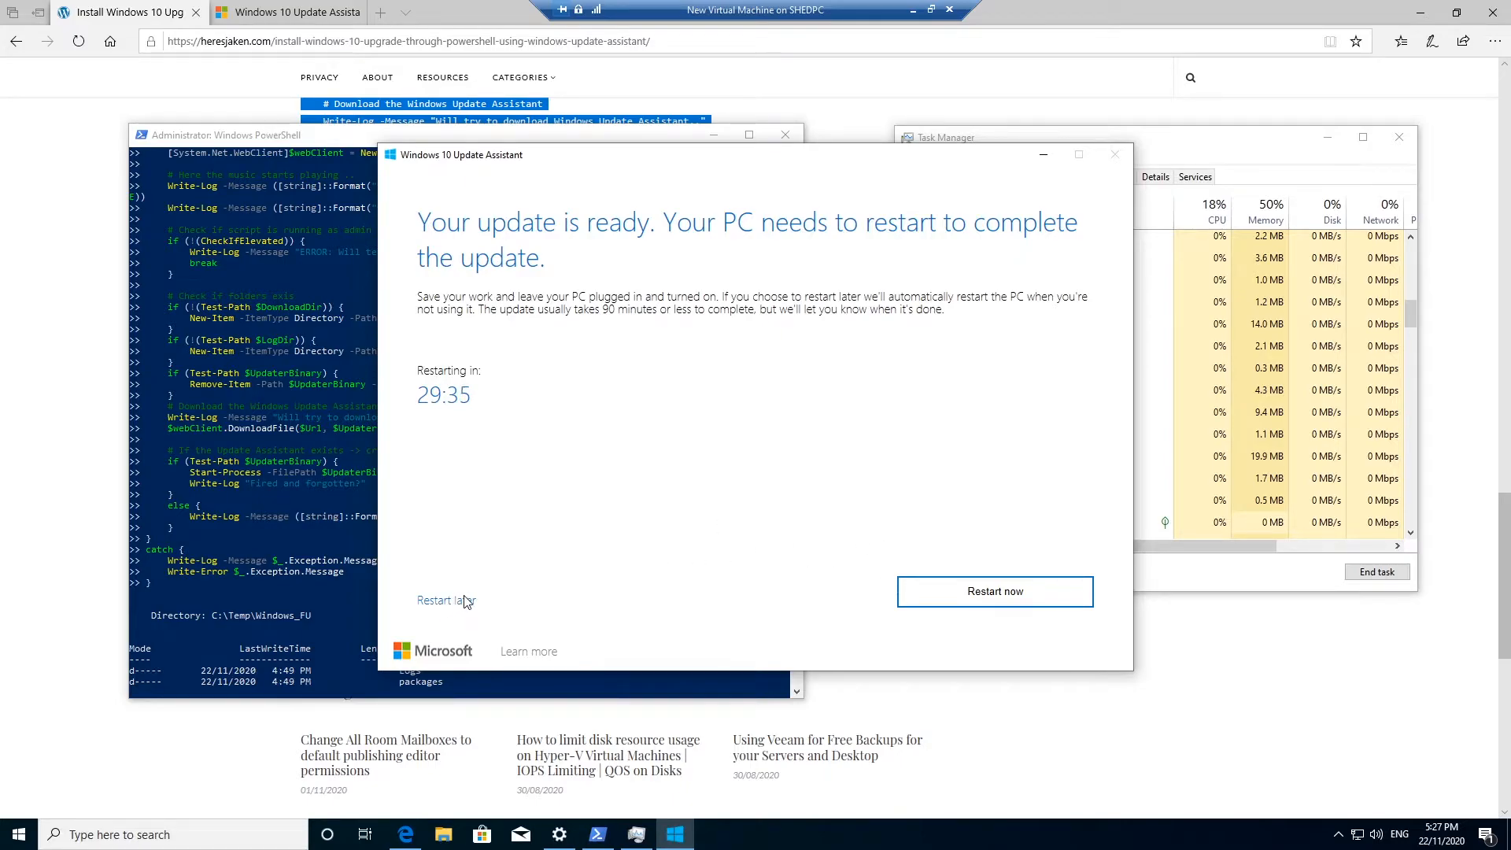
mouse_move(910, 608)
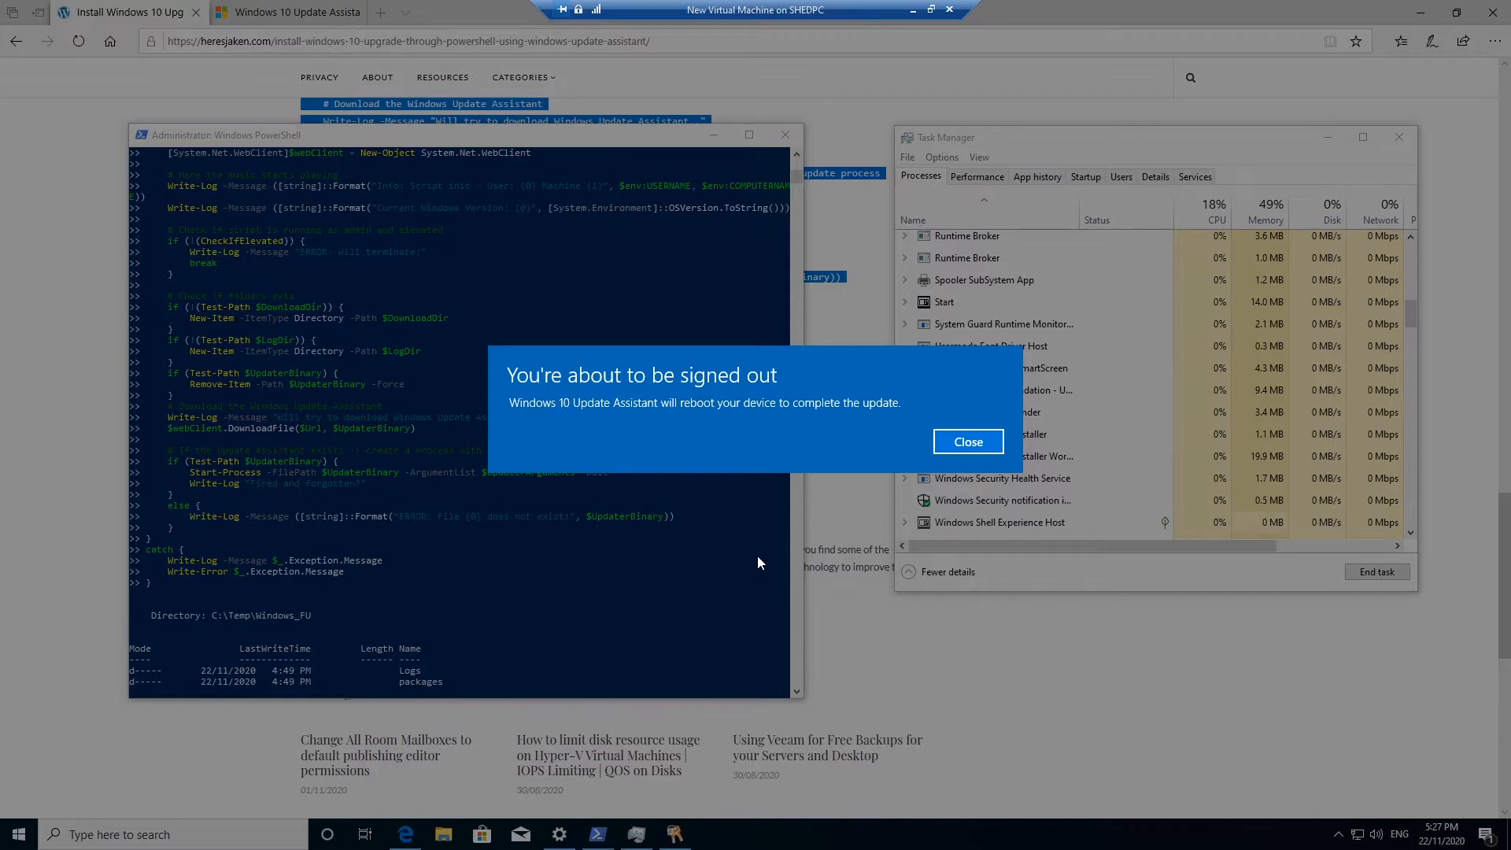
- Dismiss the sign-out warning and reconnect to the virtual machine session
click(968, 442)
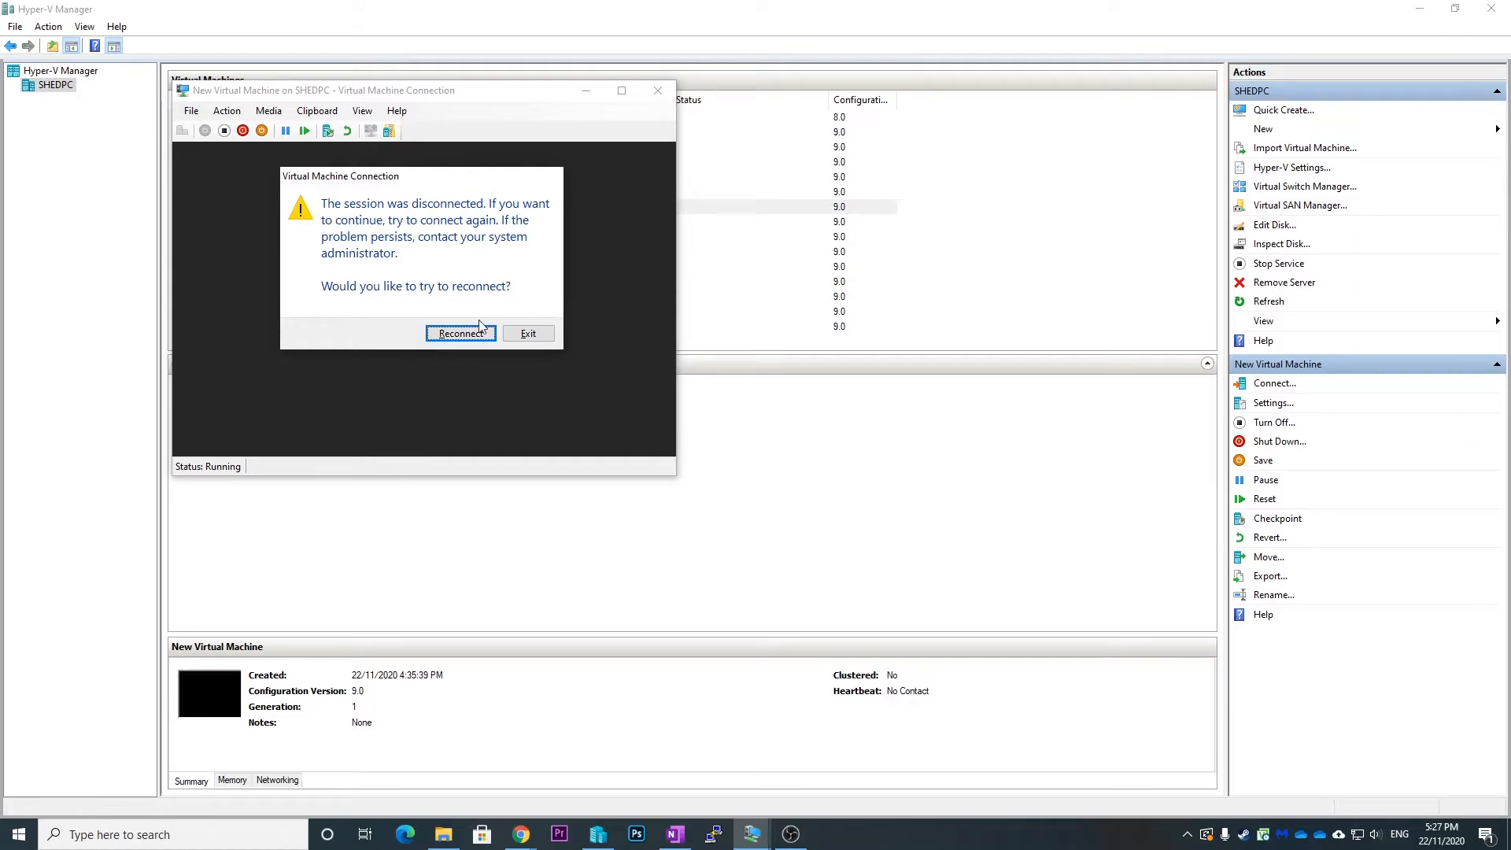
click(460, 333)
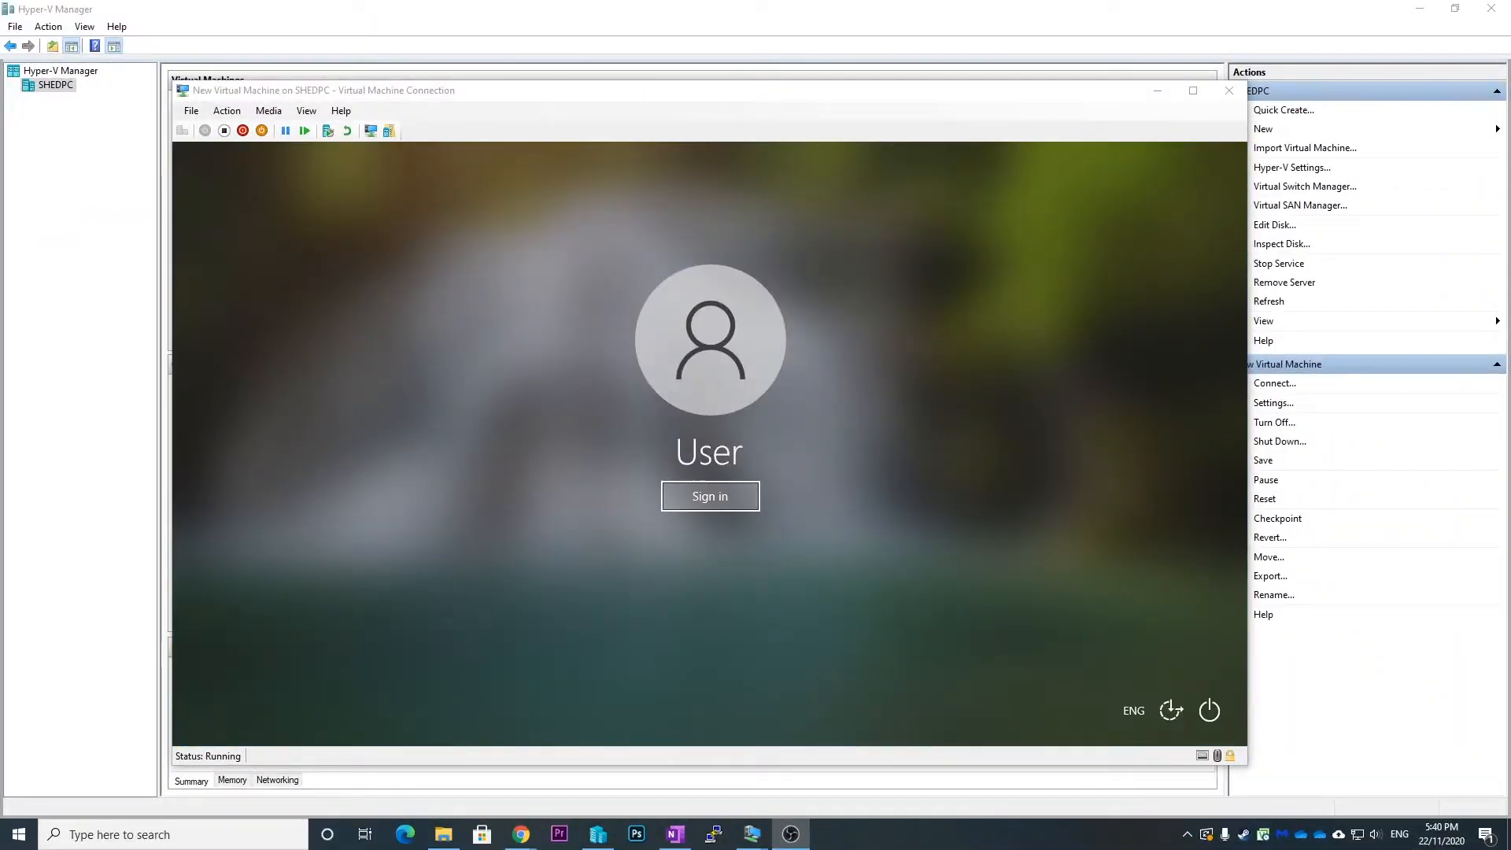
- Sign in to the upgraded virtual machine from its lock screen
click(710, 496)
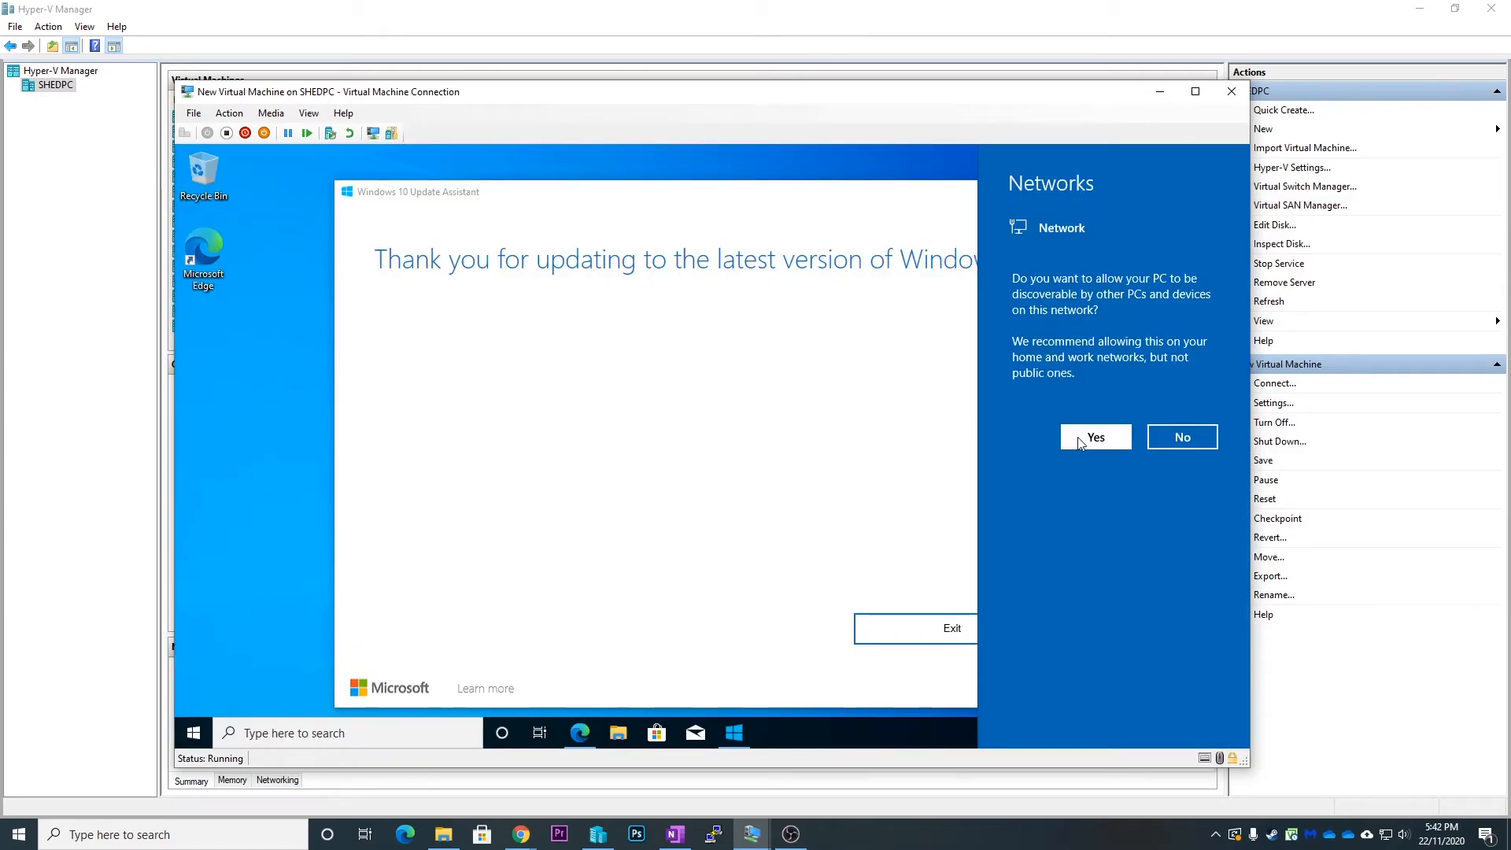
- Allow the PC to be discoverable on the network, then open Settings from the Start menu
click(1096, 437)
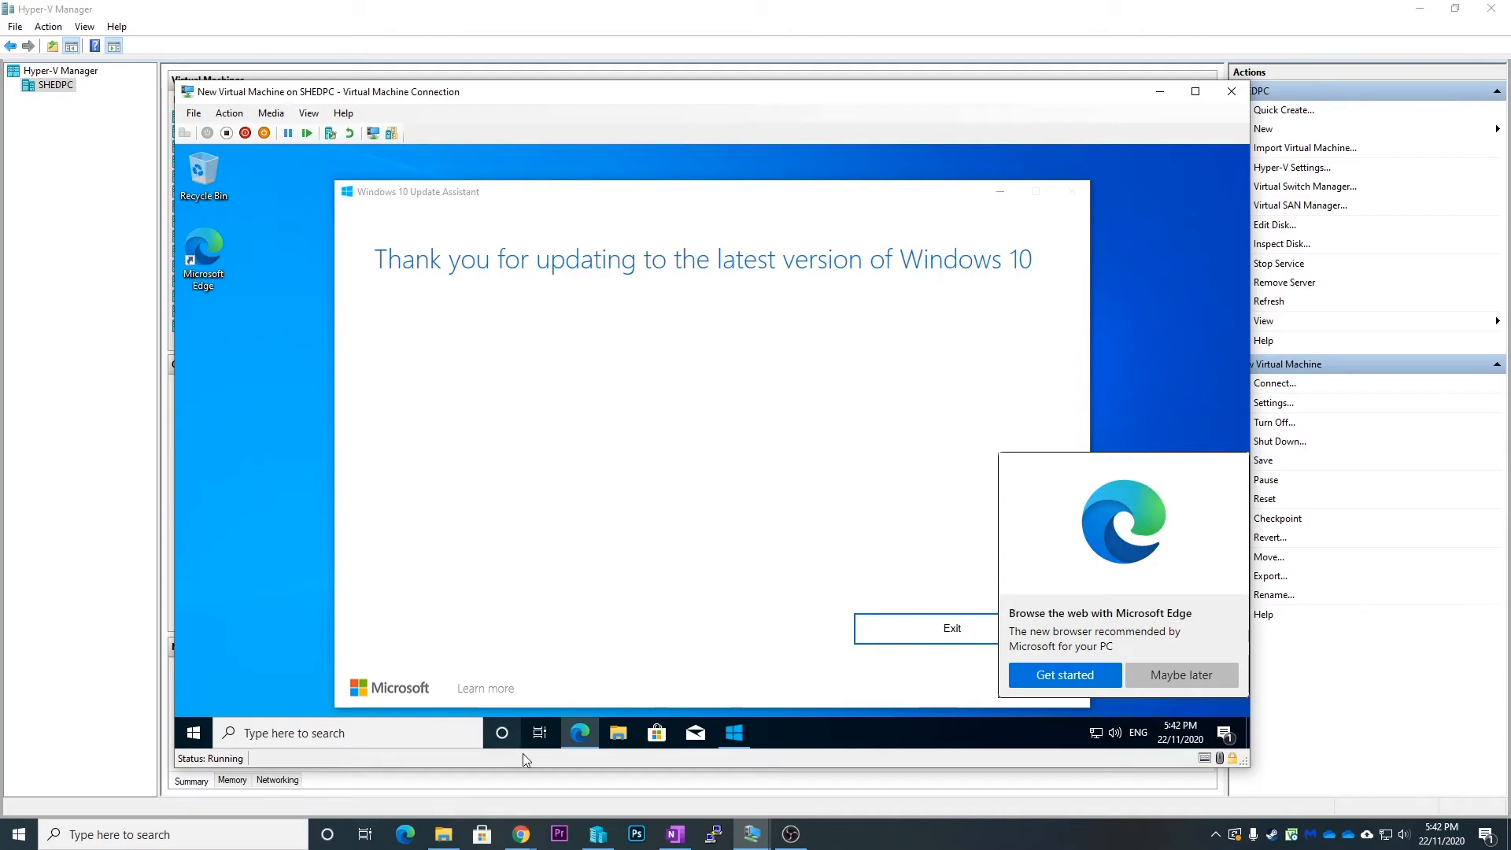
right_click(193, 733)
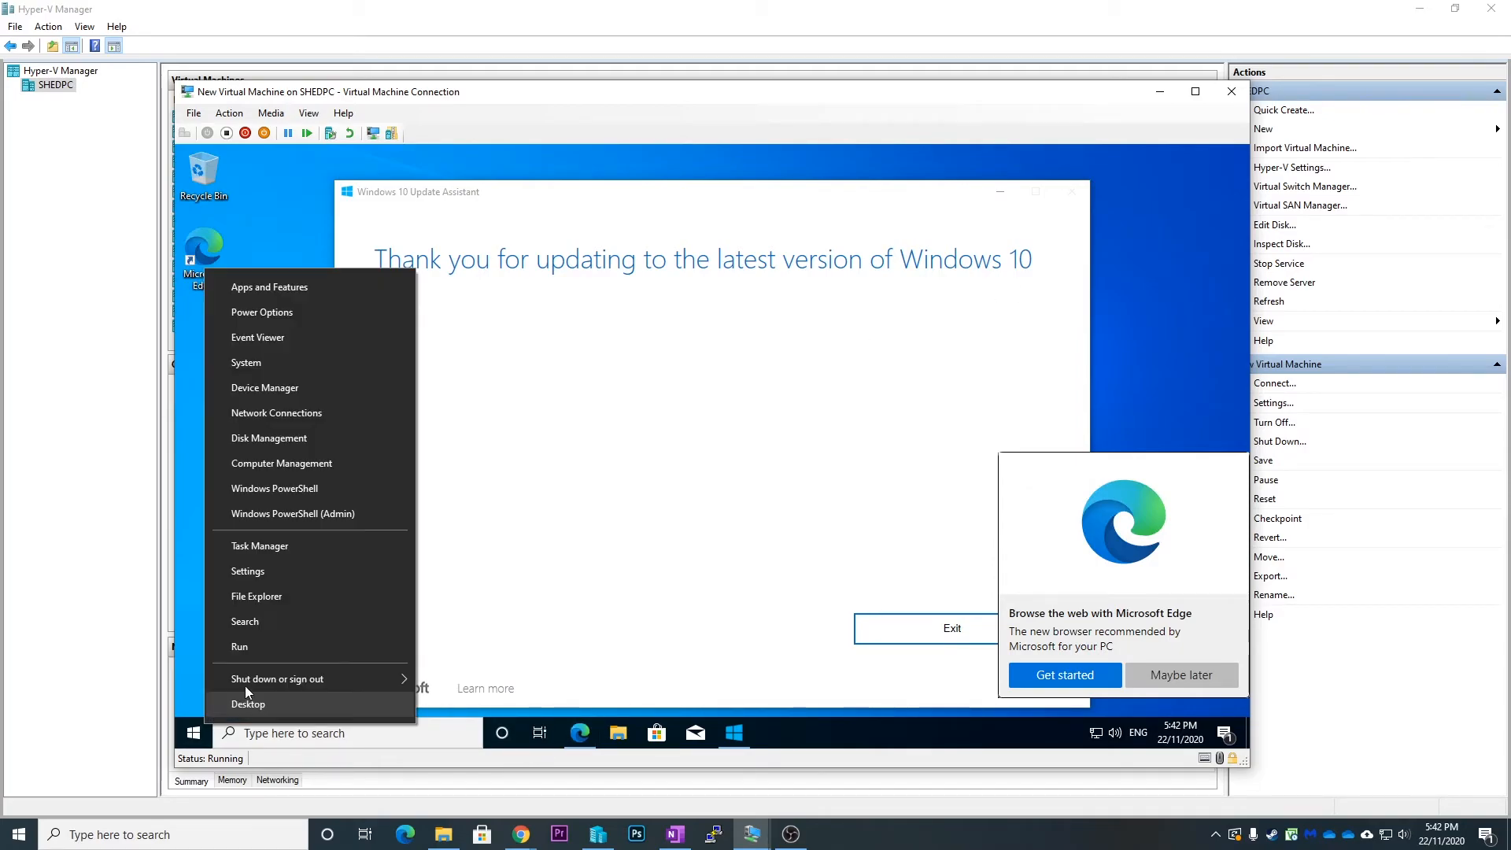
mouse_move(254, 572)
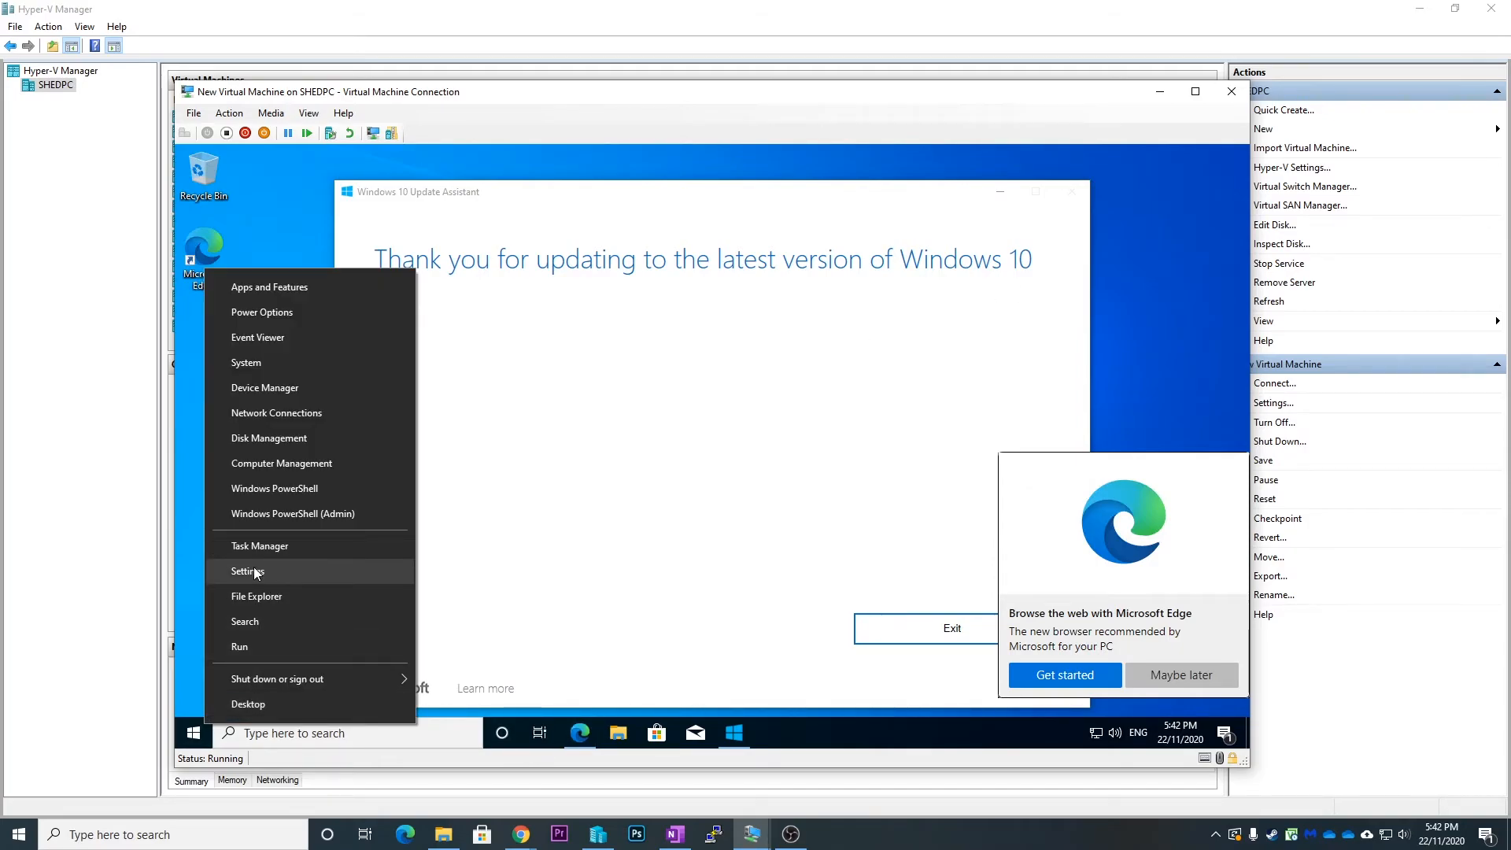
click(247, 570)
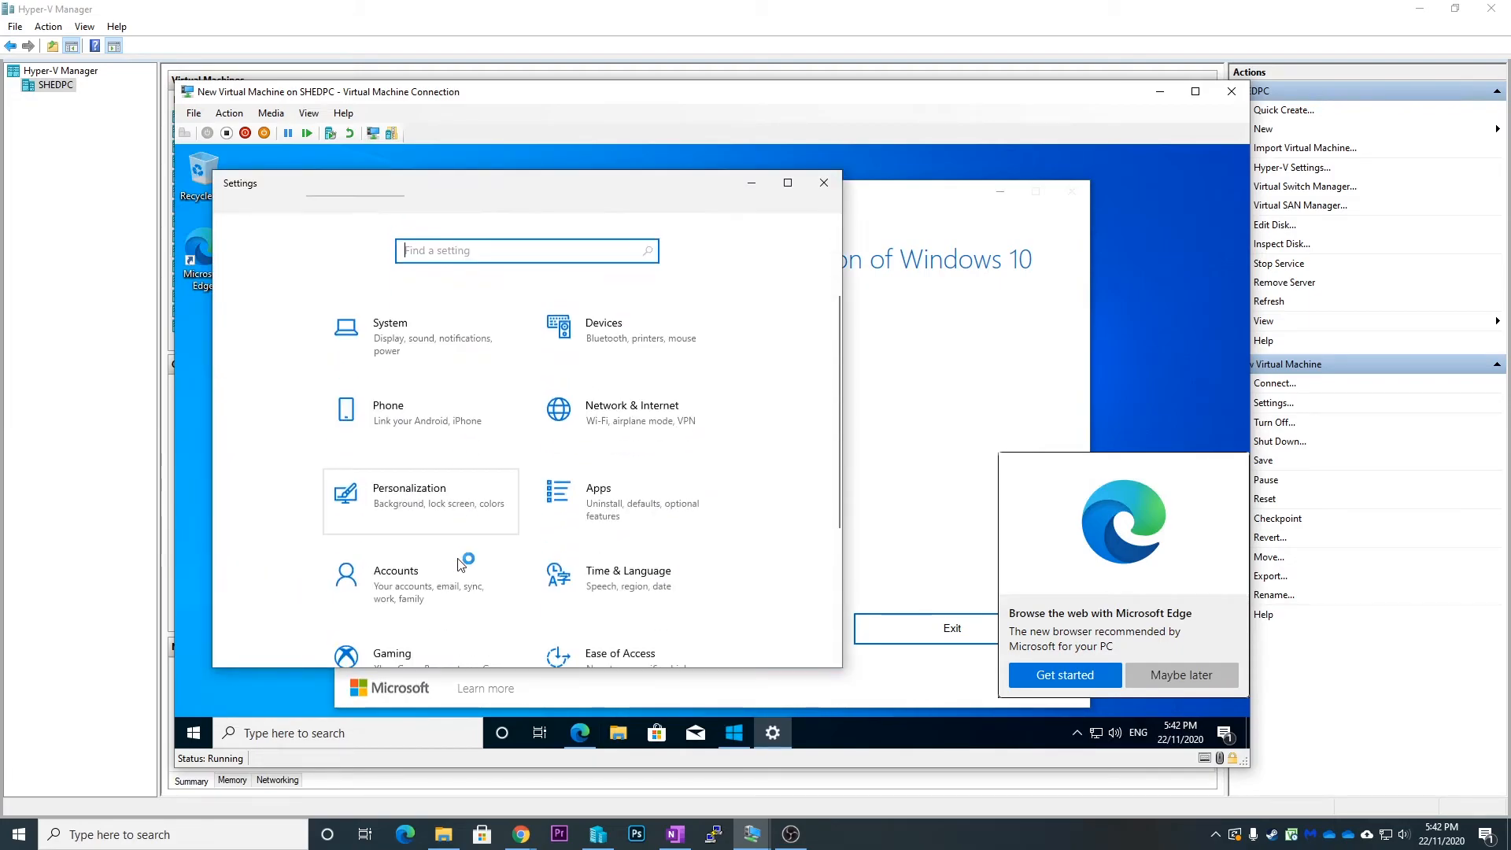
- Show System About specs: Windows 10 Pro 20H2, build 19042.630, installed 22/11/2020
click(390, 329)
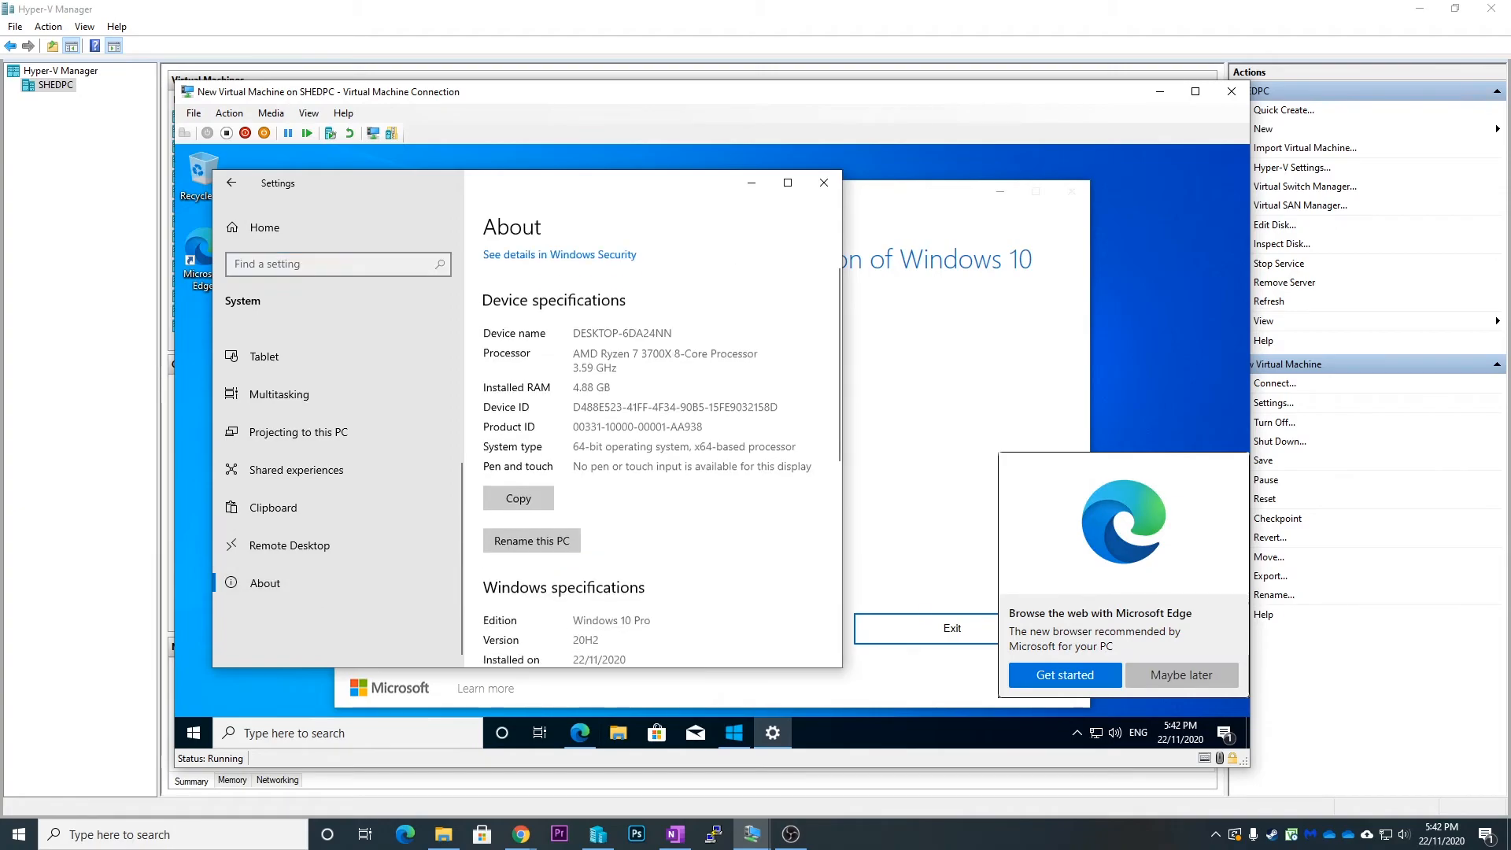
scroll(down, 3)
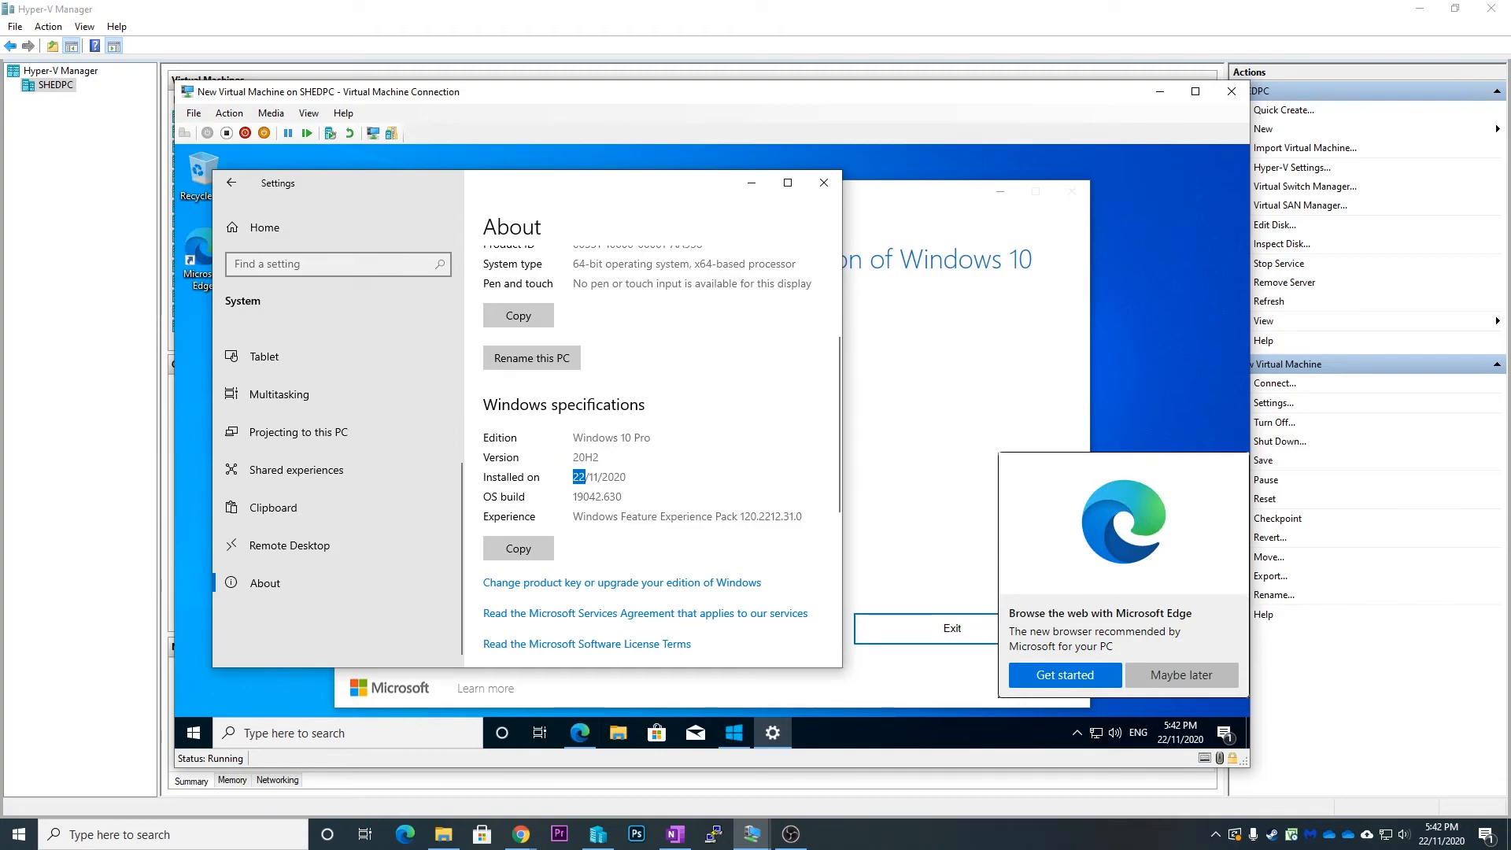
double_click(599, 477)
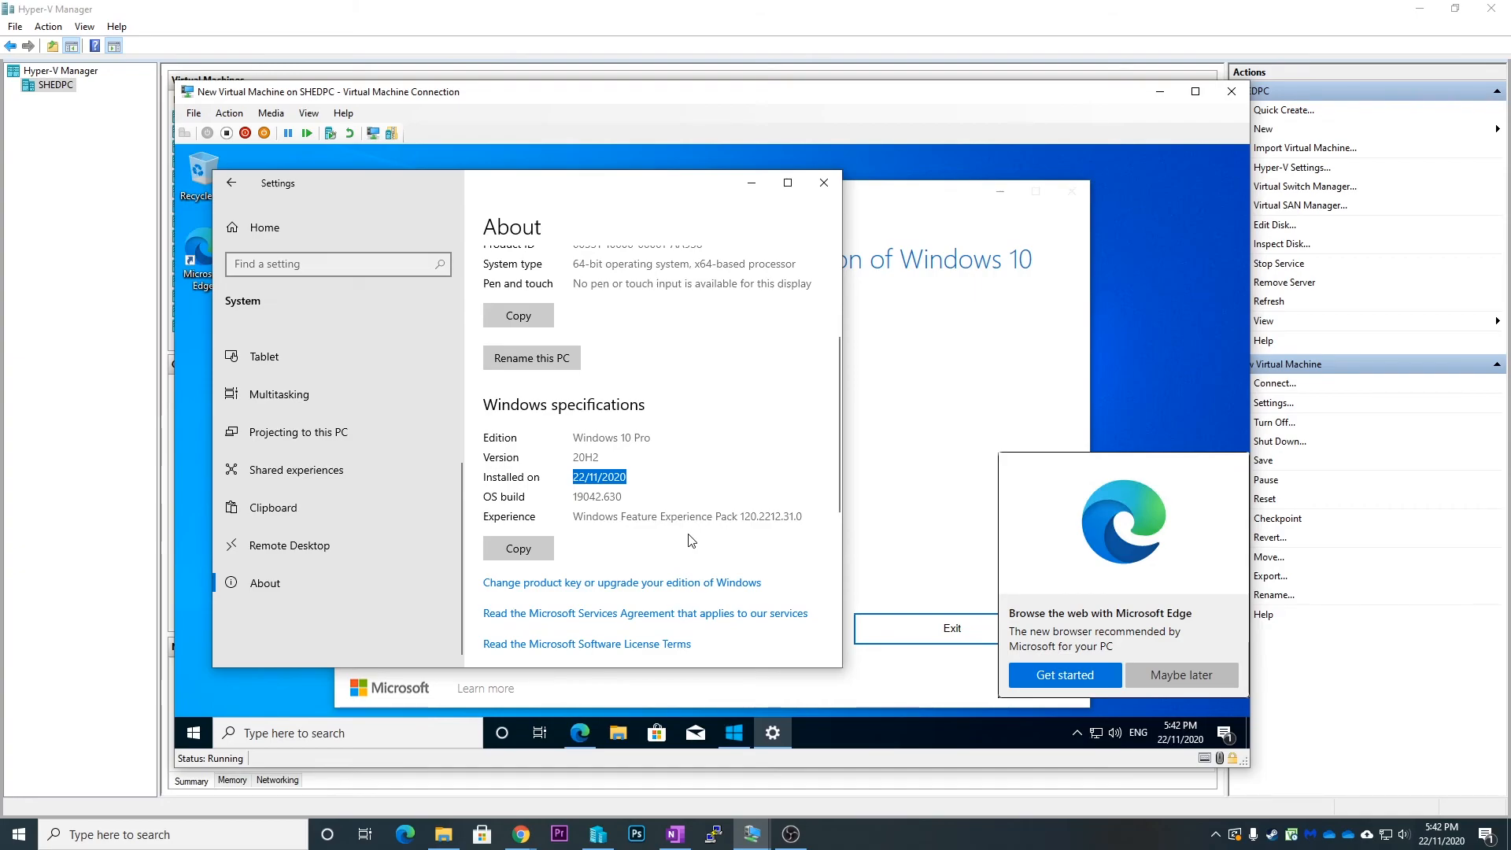
mouse_move(614, 412)
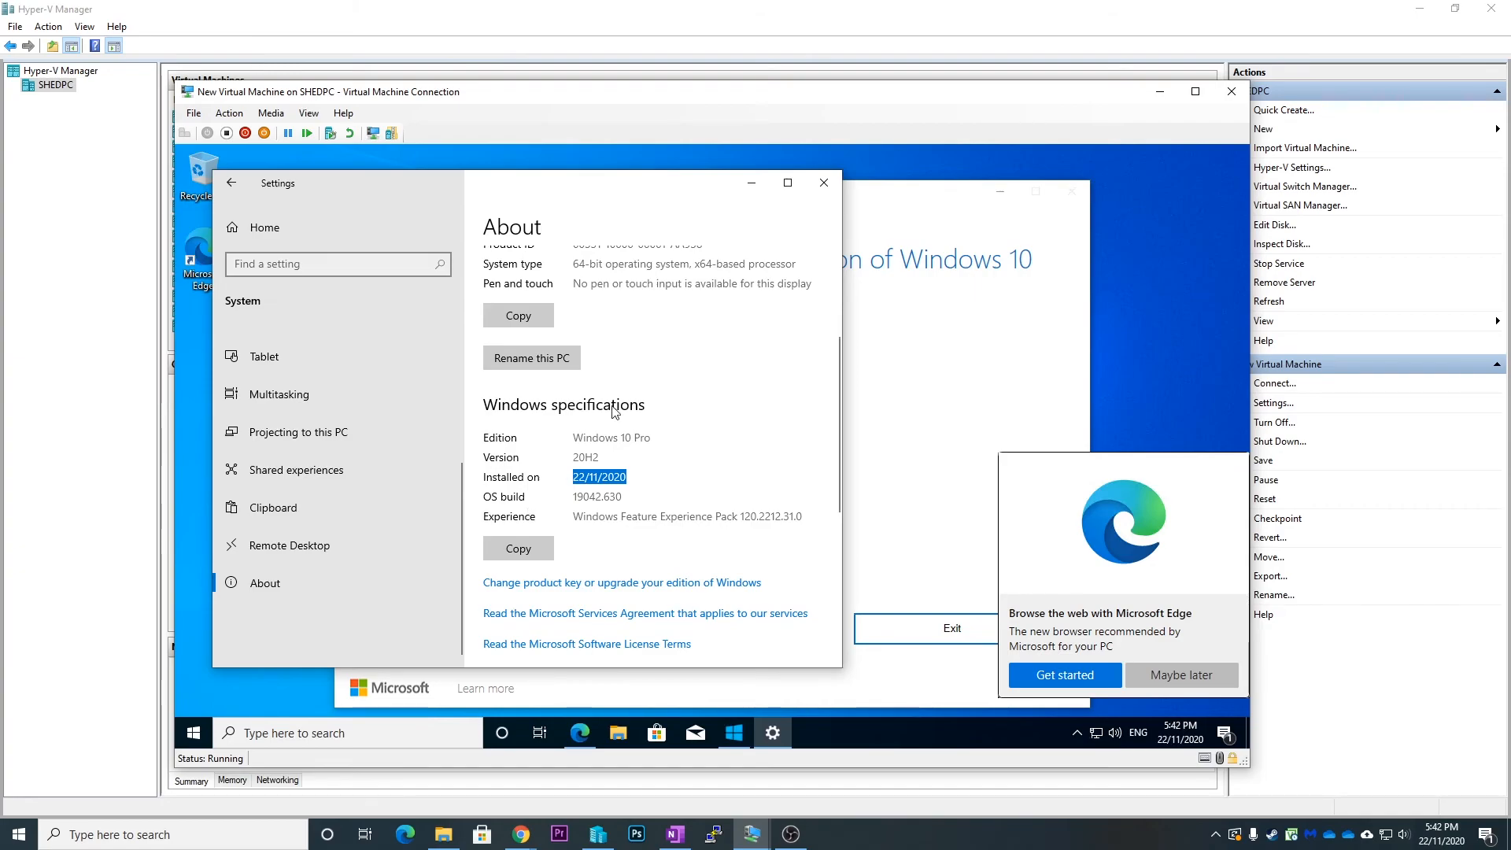
mouse_move(593, 588)
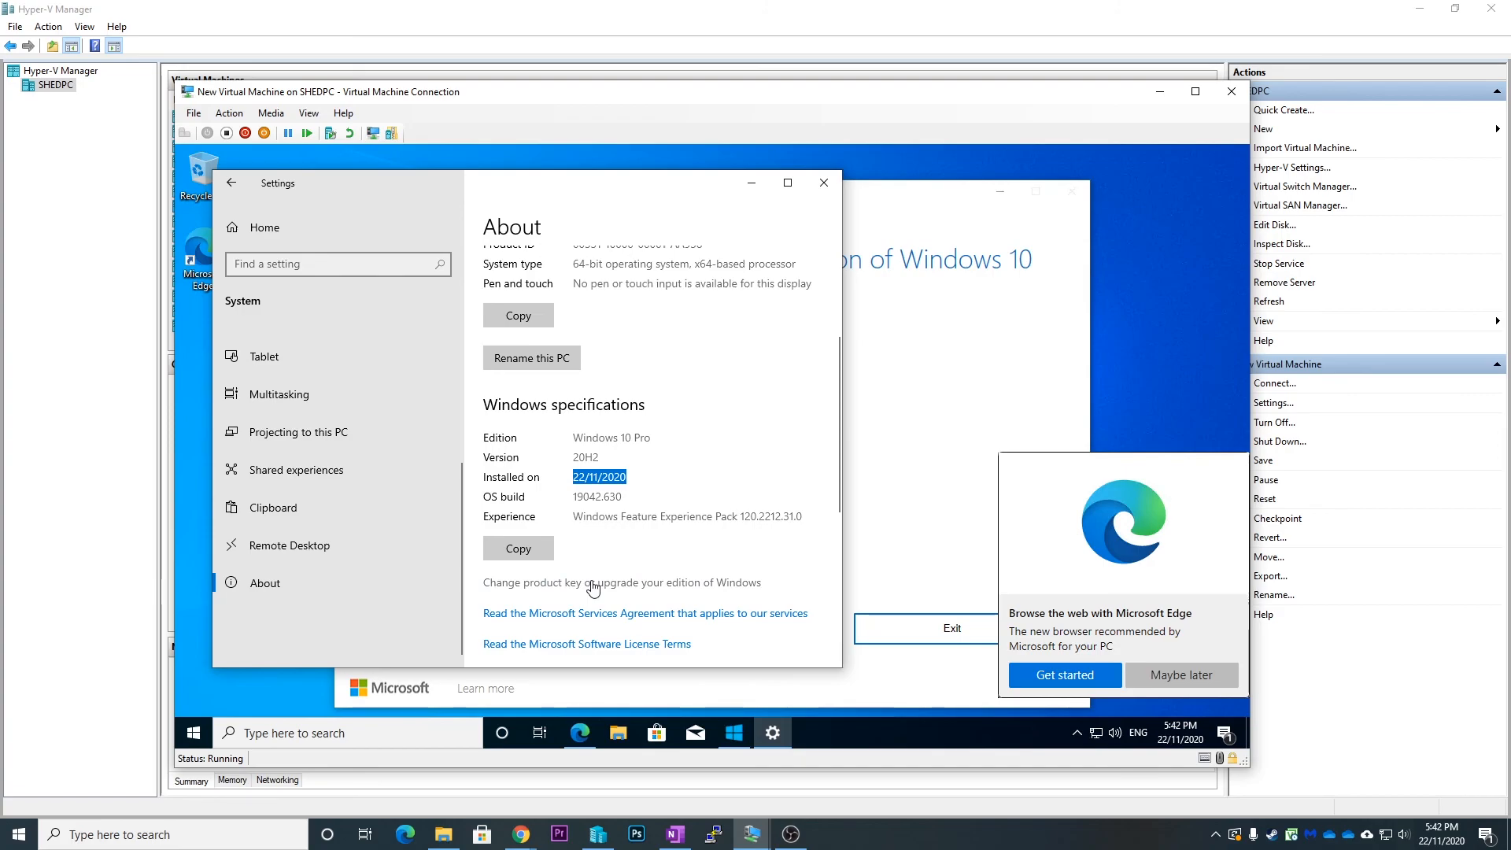